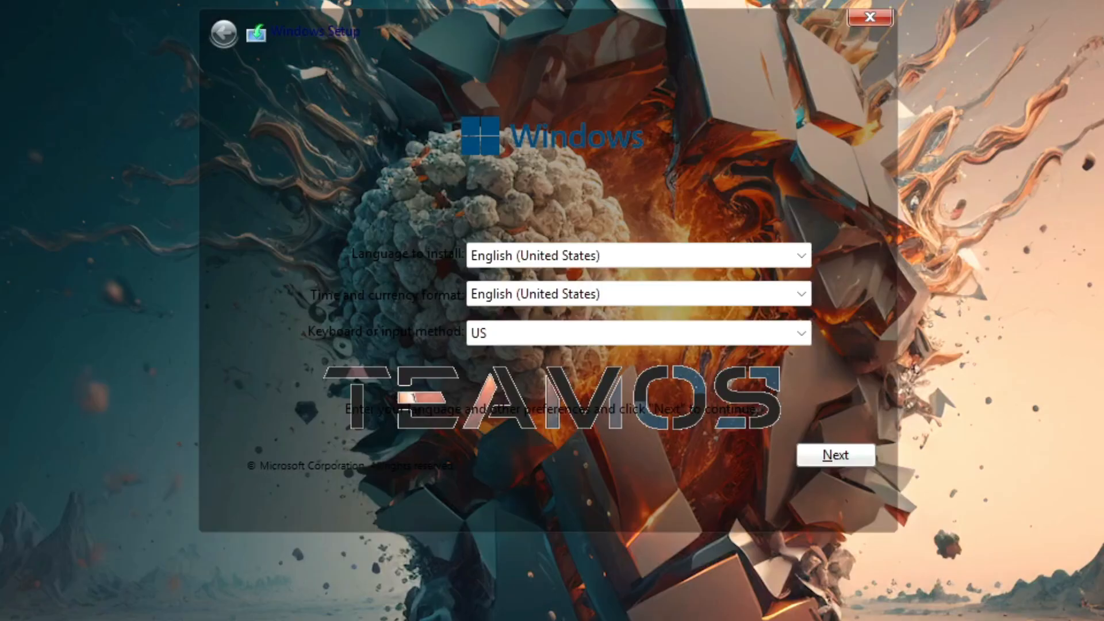
mouse_move(566, 112)
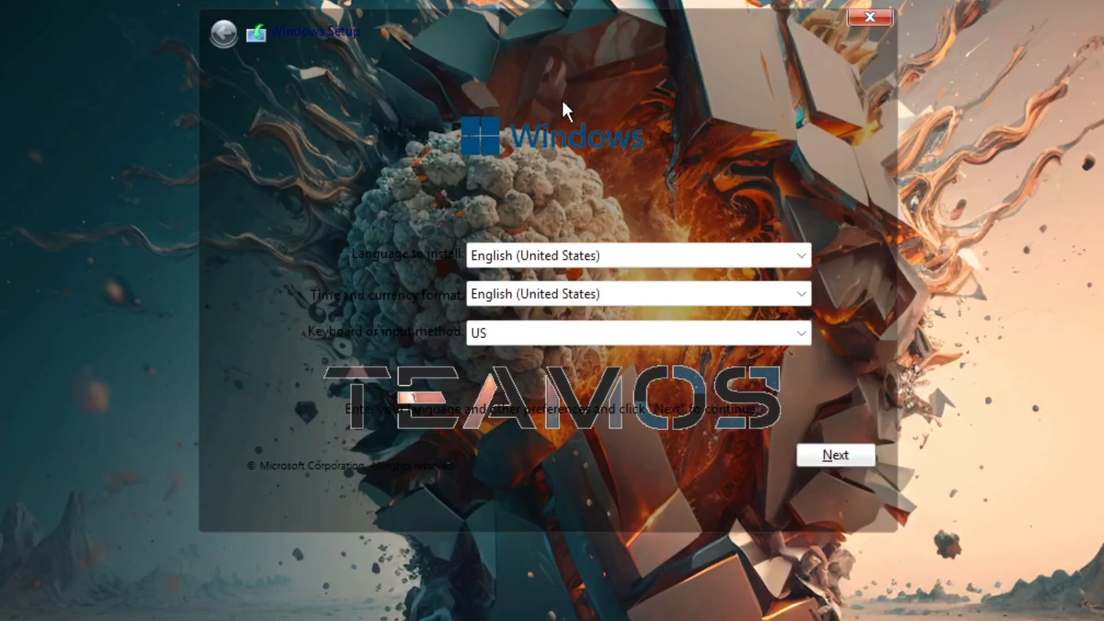
mouse_move(666, 175)
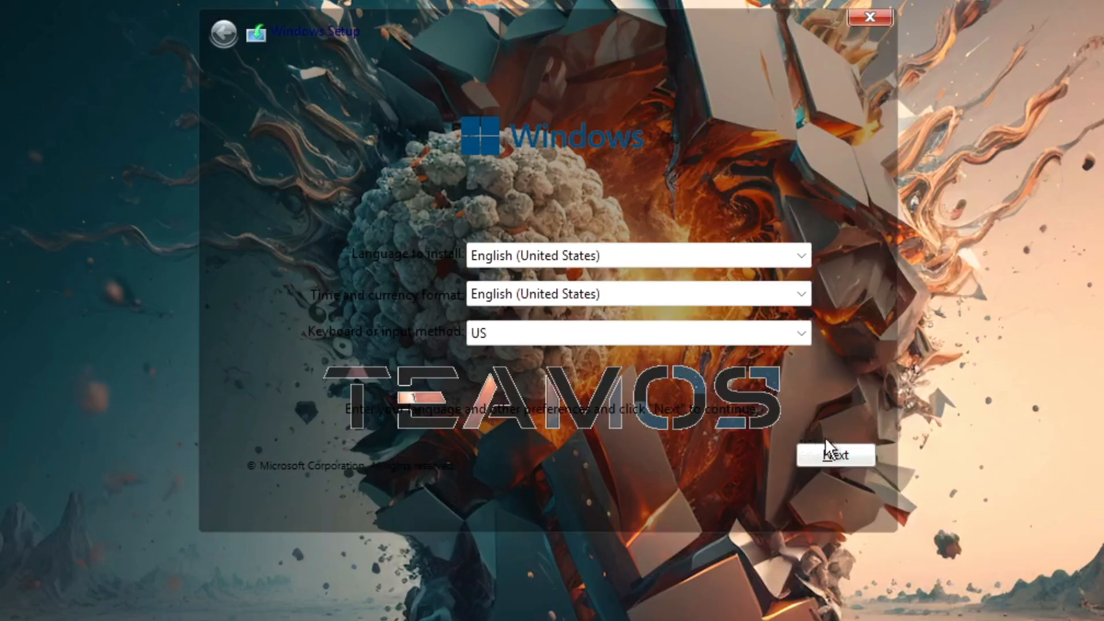
- Accept the language and license pages and install Windows onto Drive 0's unallocated space
left_click(834, 454)
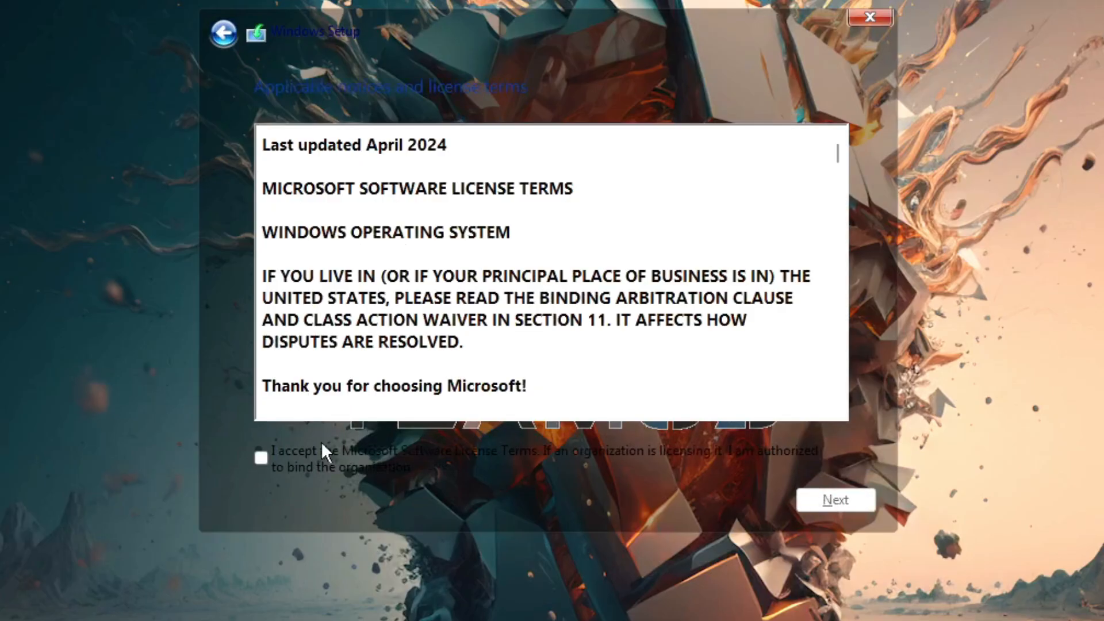
left_click(835, 515)
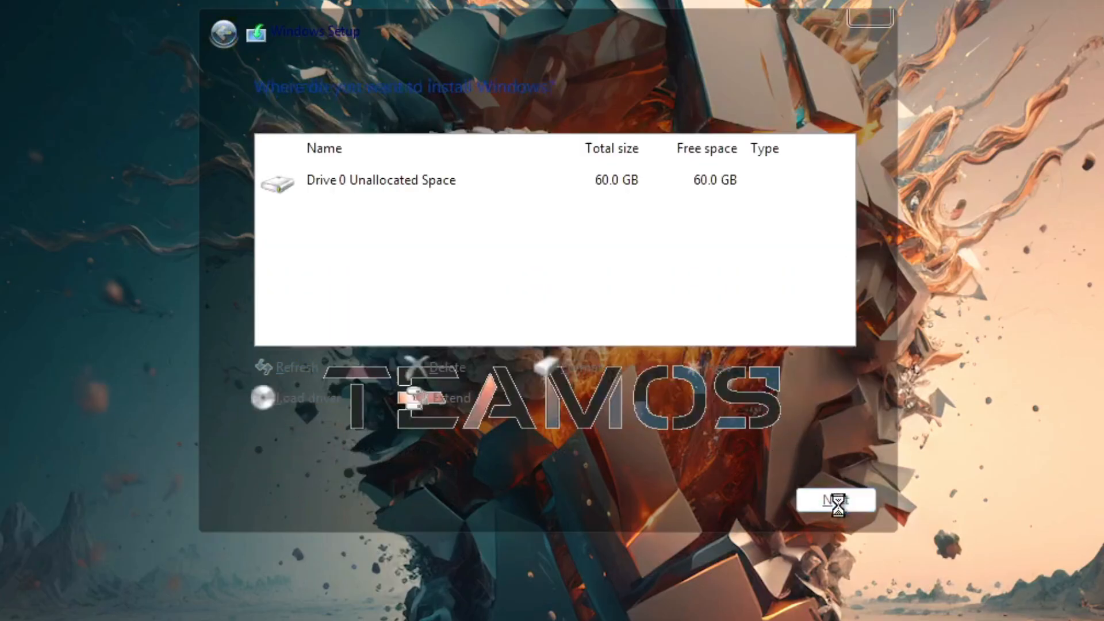
left_click(382, 180)
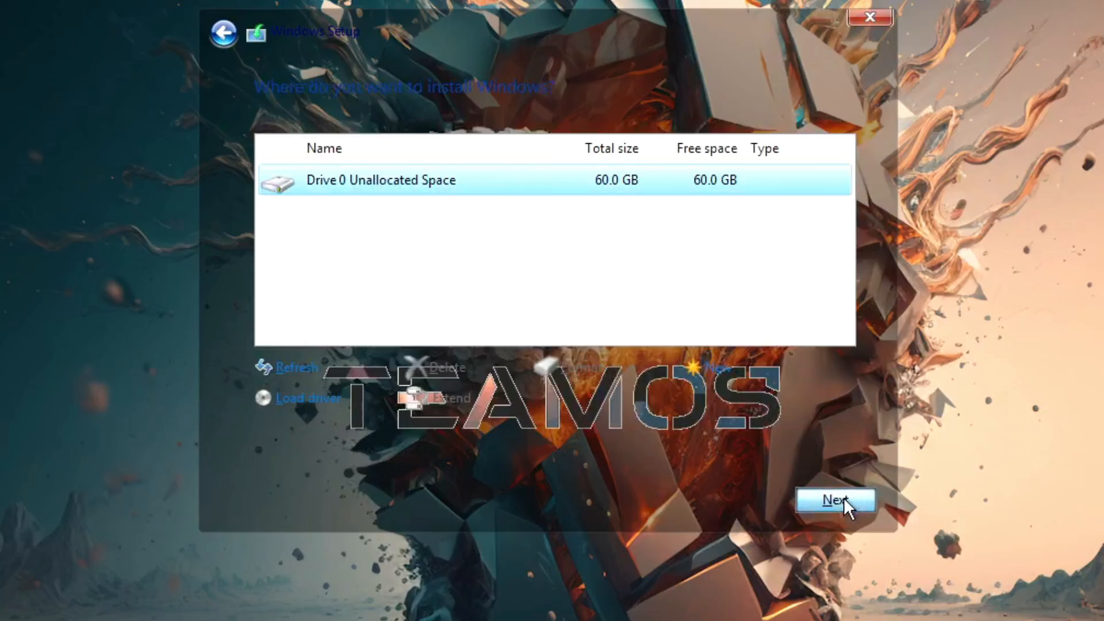
left_click(837, 513)
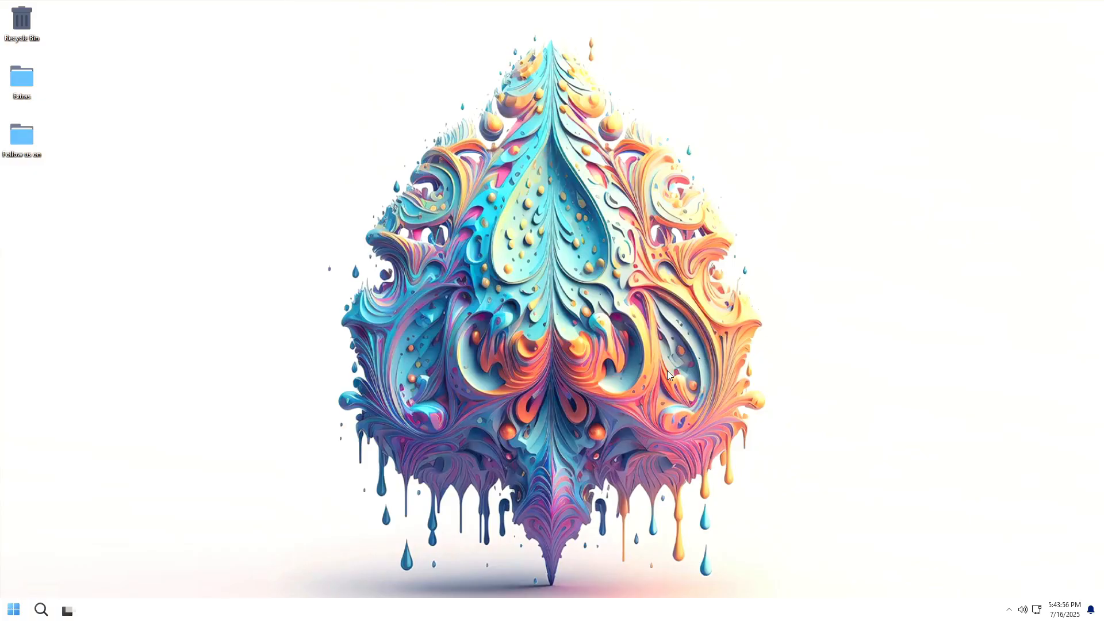
mouse_move(585, 115)
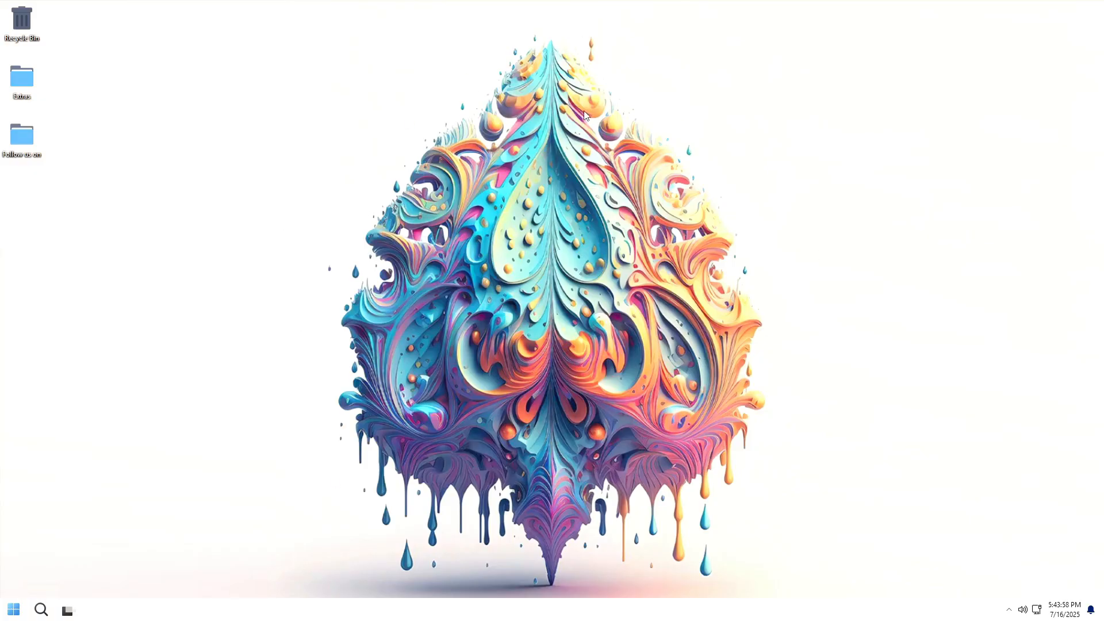
mouse_move(781, 575)
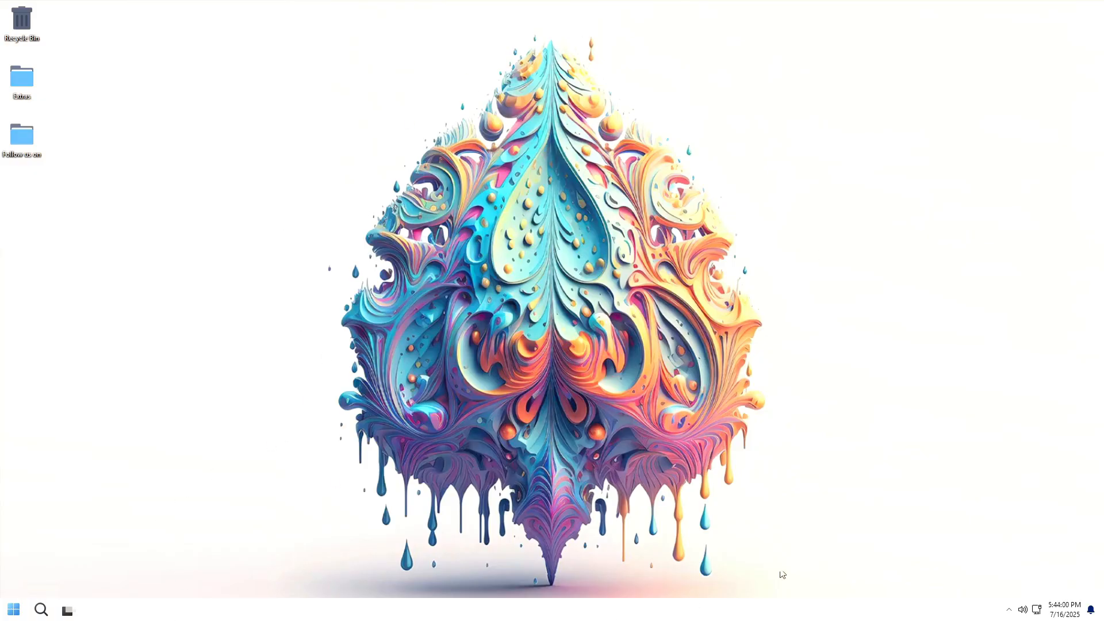
mouse_move(823, 520)
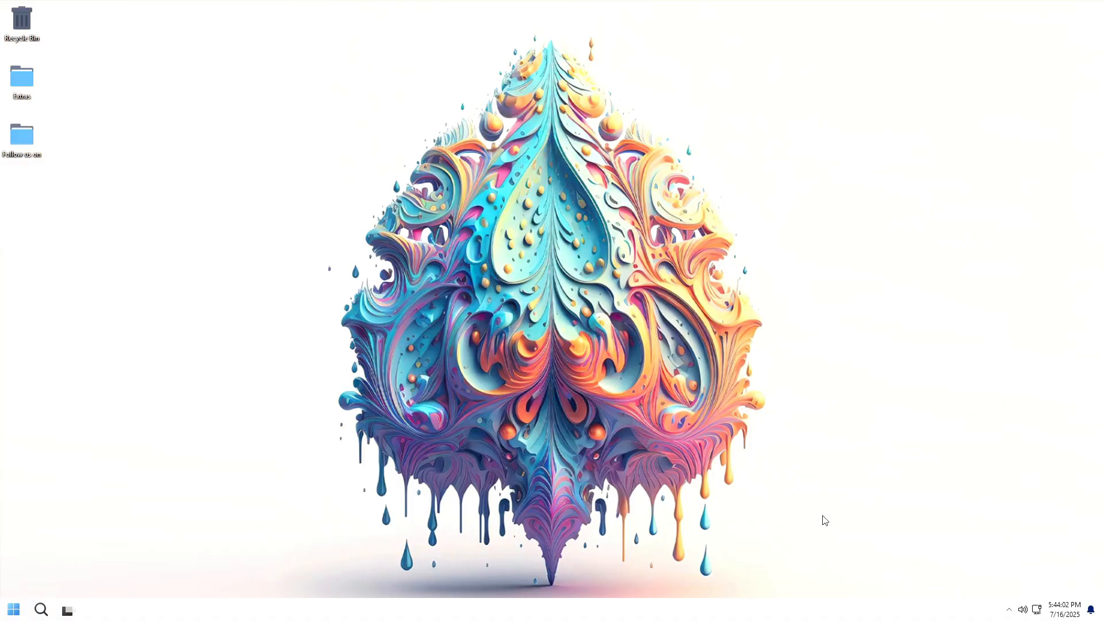
mouse_move(21, 133)
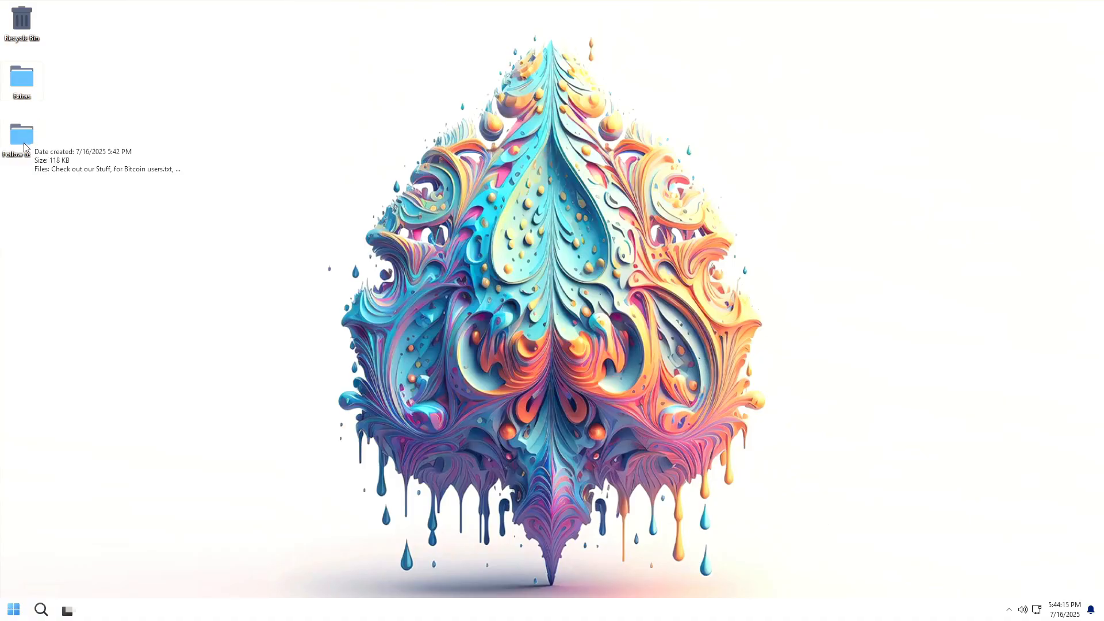
mouse_move(85, 195)
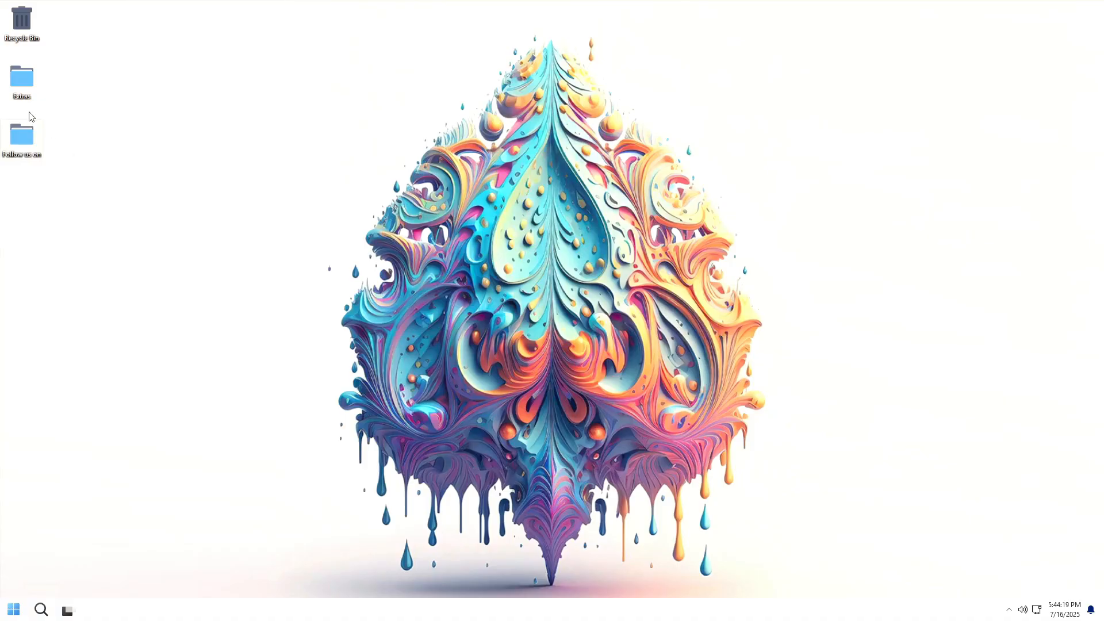
double_click(21, 76)
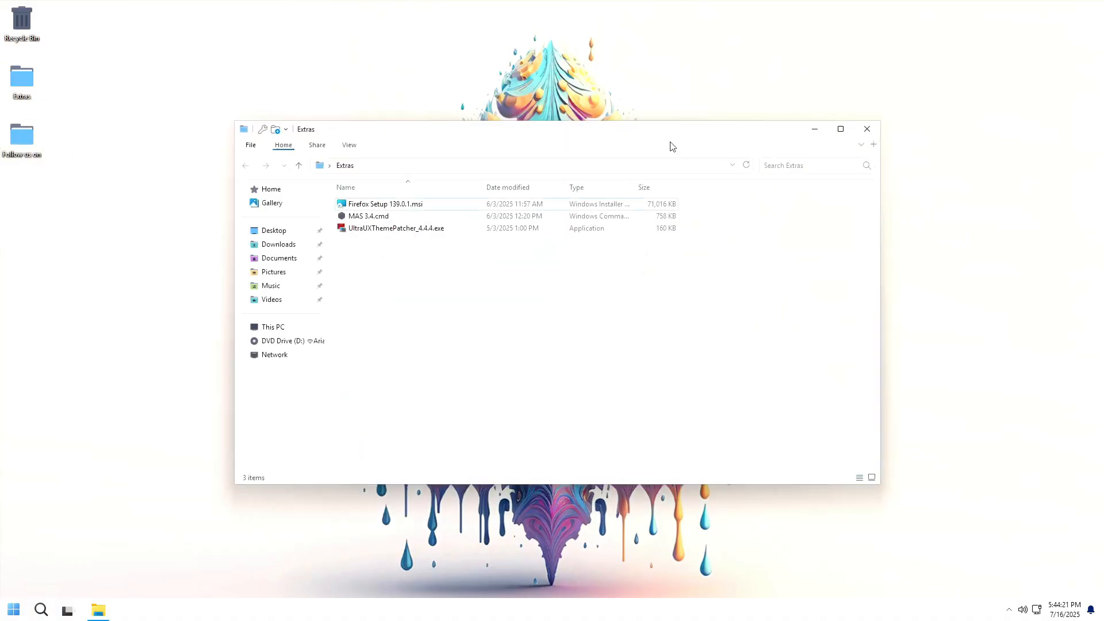
left_click(839, 129)
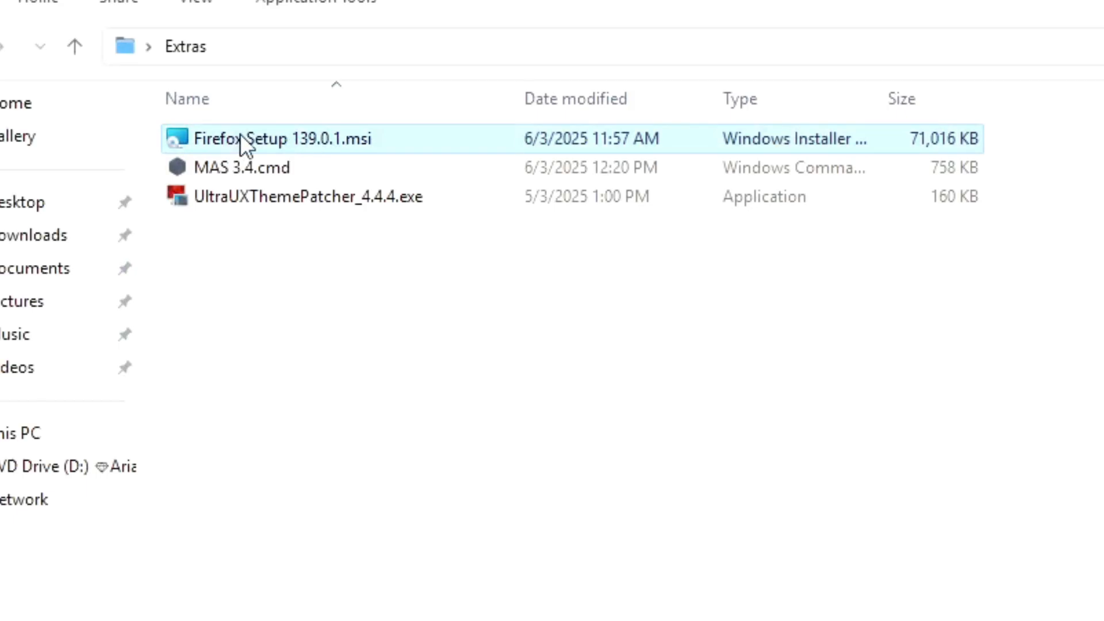
left_click(238, 167)
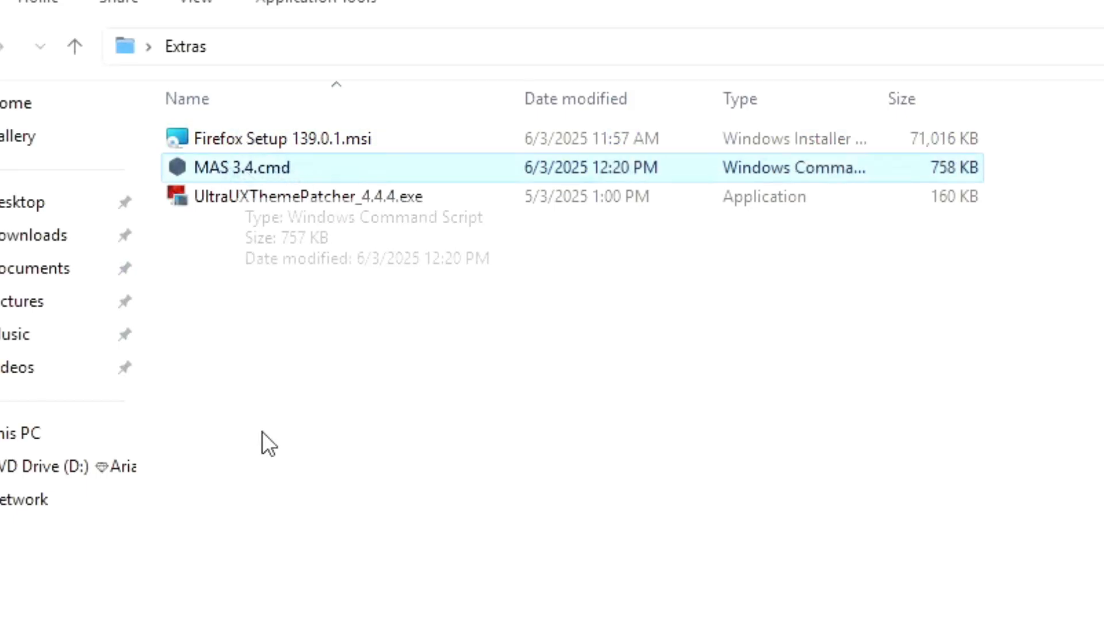
left_click(310, 195)
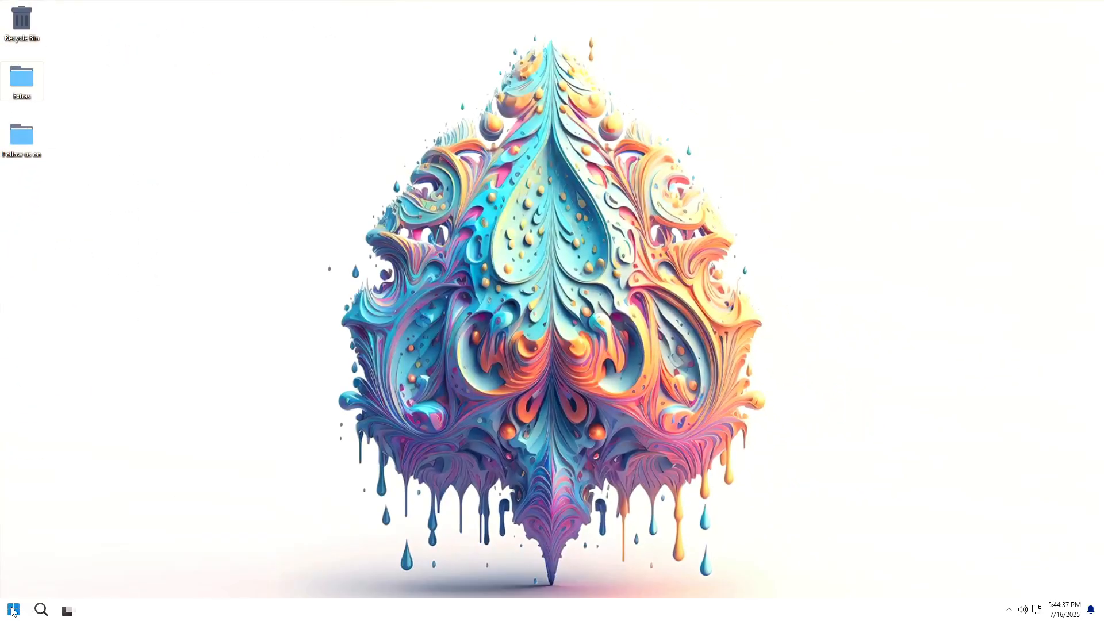
- Bring up the Start menu to reach the winver command for the Aria OS version details
left_click(12, 609)
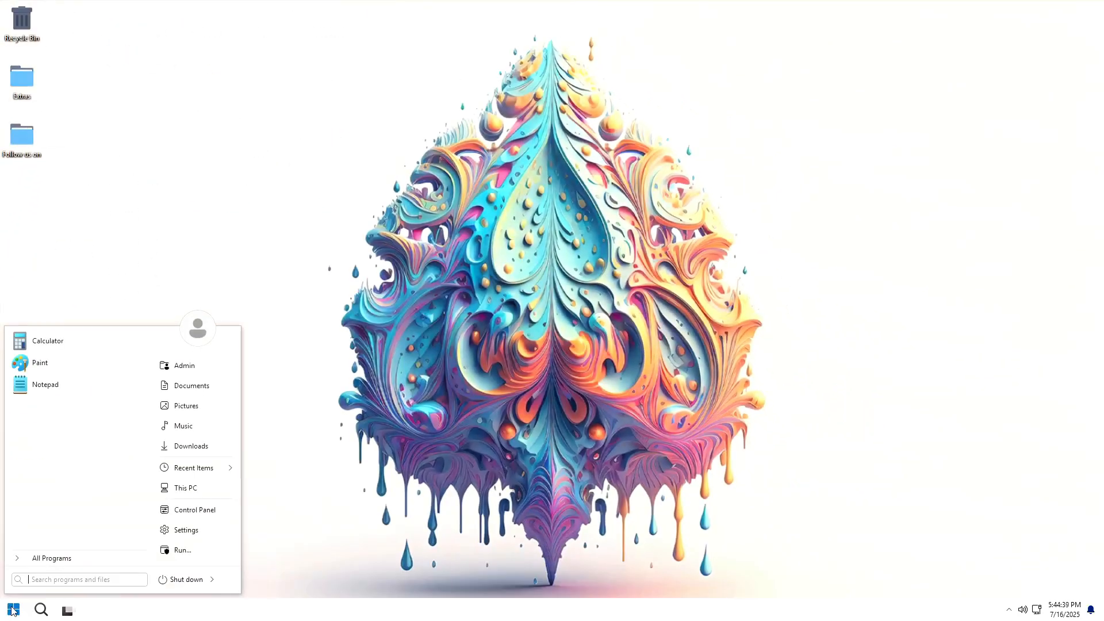
mouse_move(221, 506)
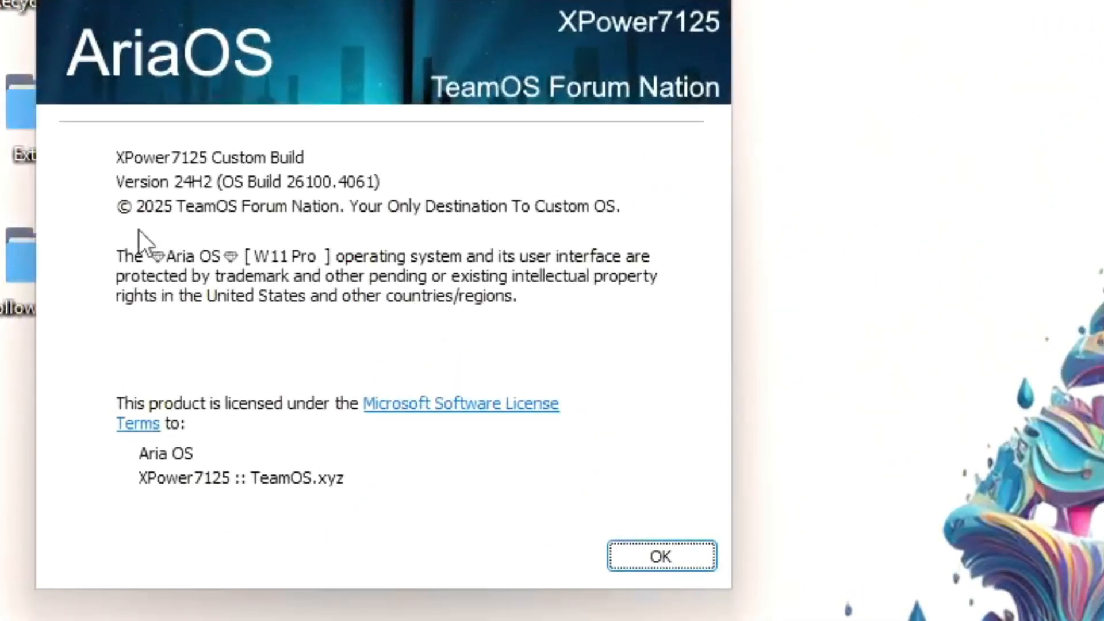
mouse_move(199, 190)
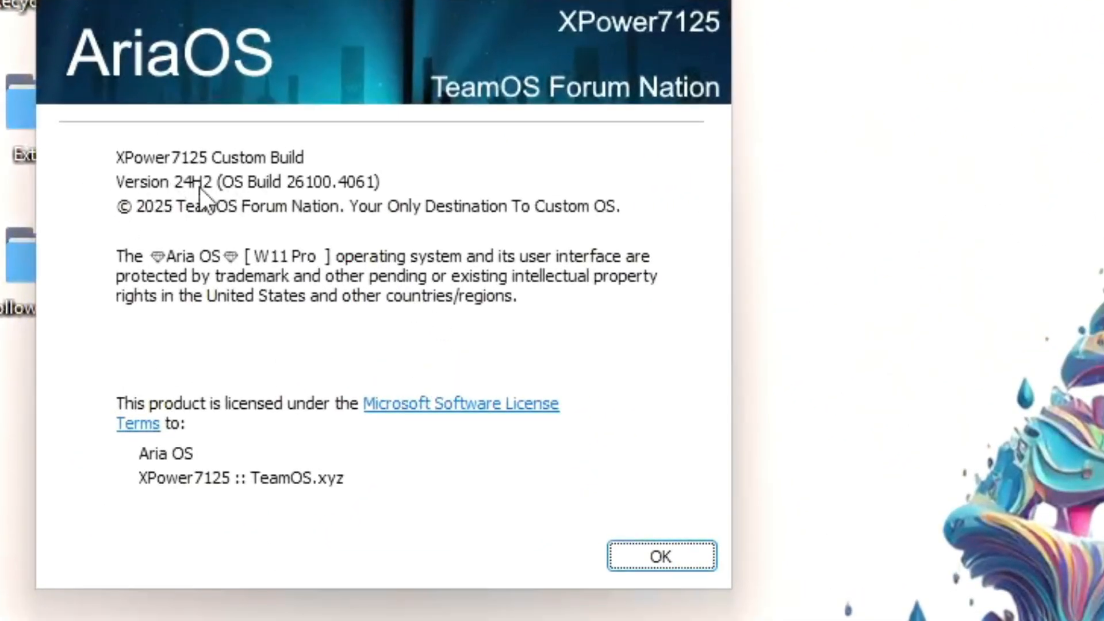
mouse_move(329, 211)
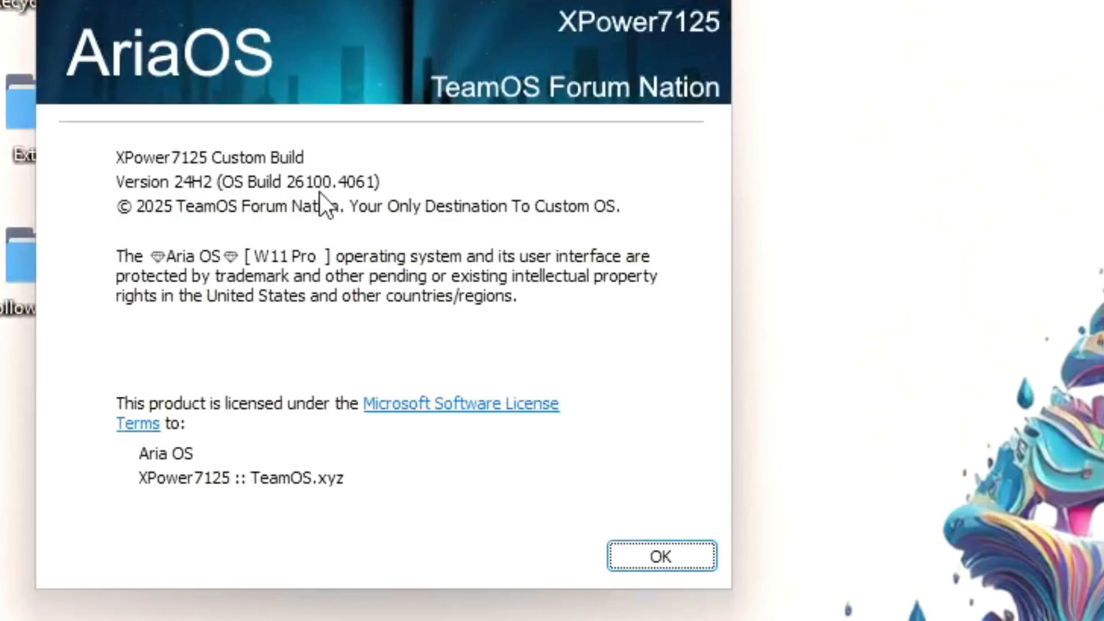
mouse_move(306, 214)
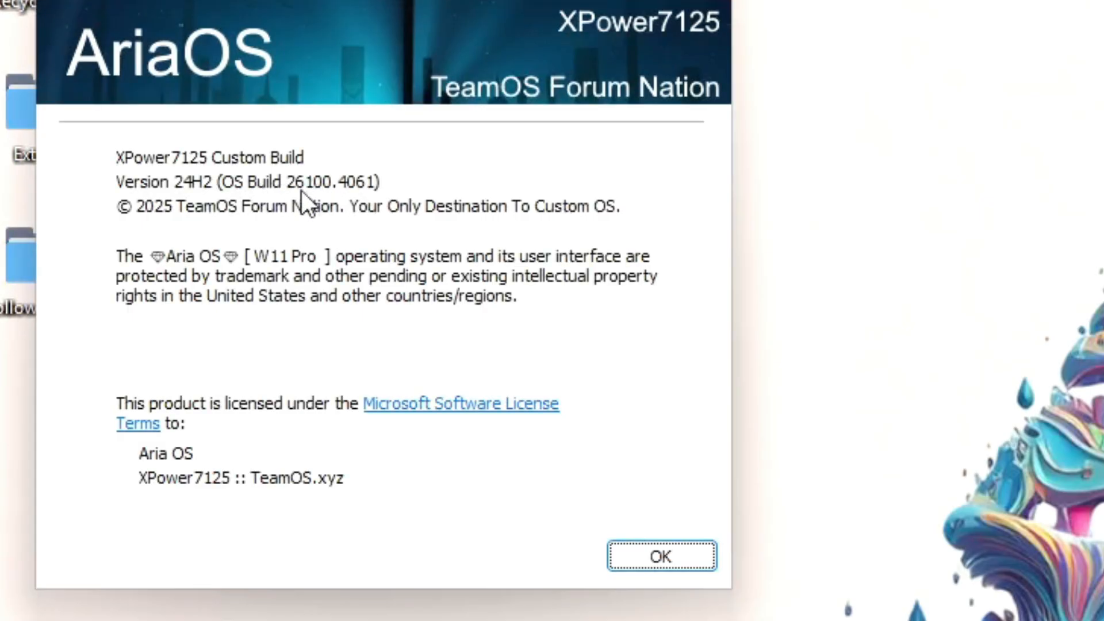
mouse_move(347, 216)
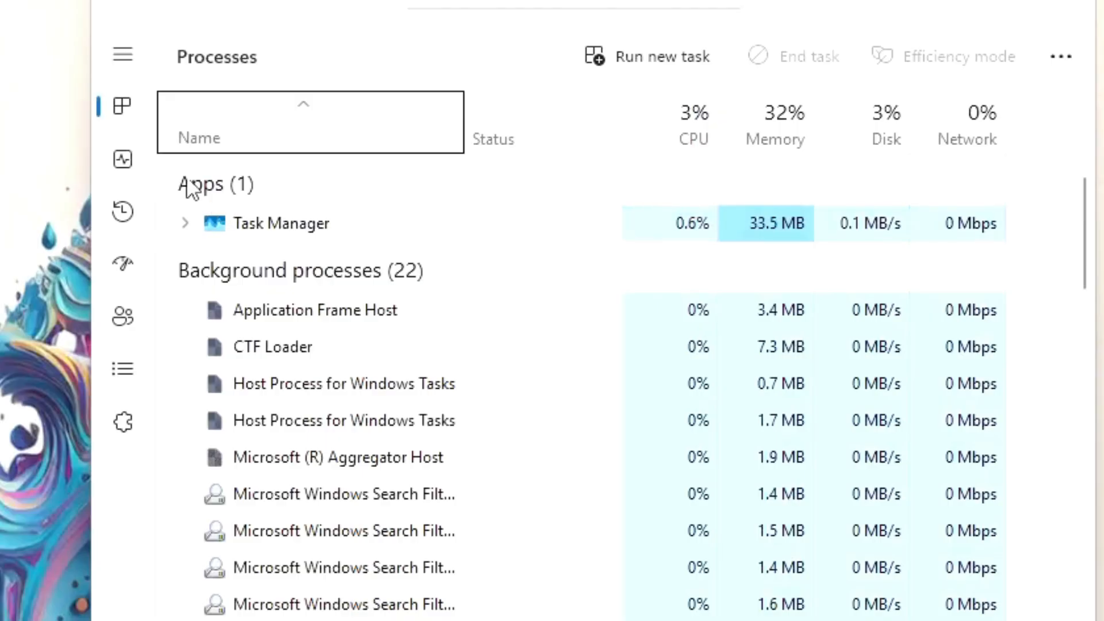
- Show the Performance memory graph, reporting 1.3 GB of 4.0 GB in use
left_click(122, 159)
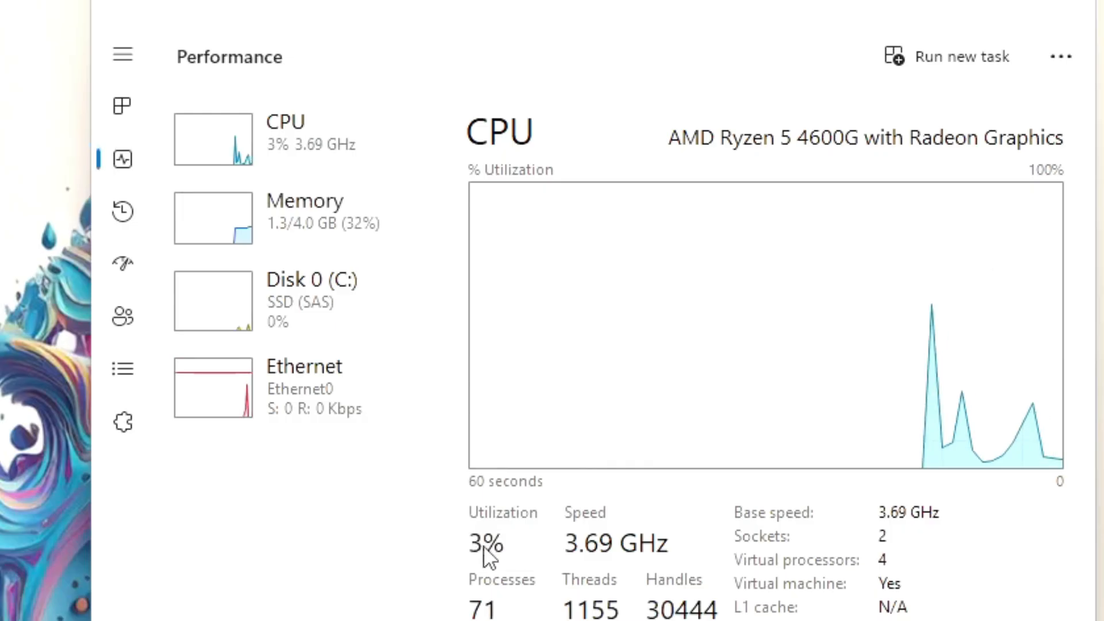
left_click(301, 201)
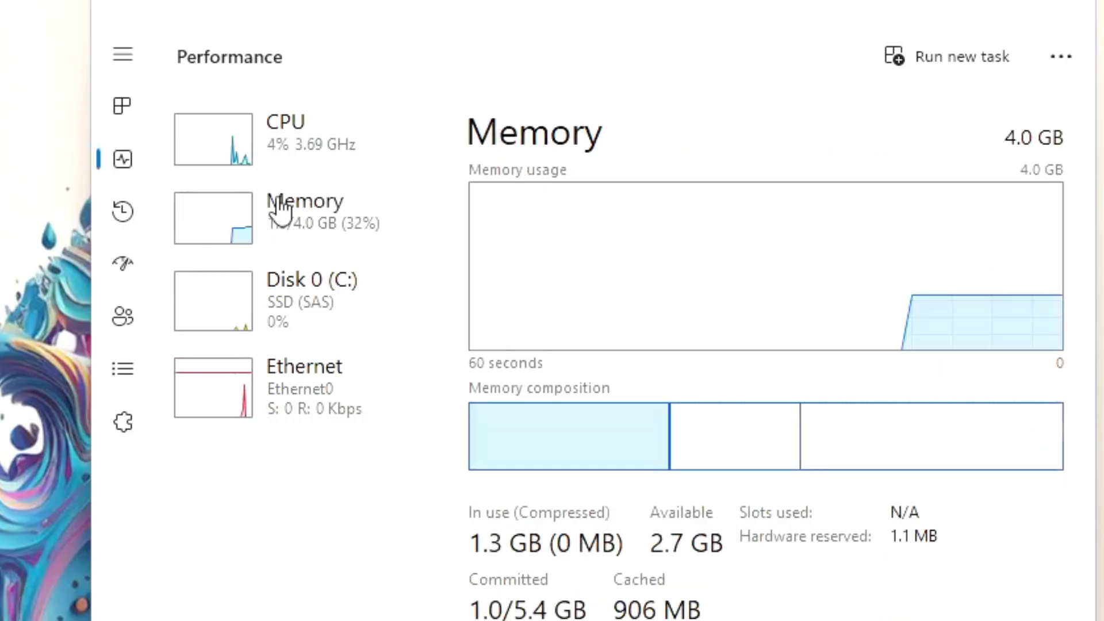
mouse_move(553, 582)
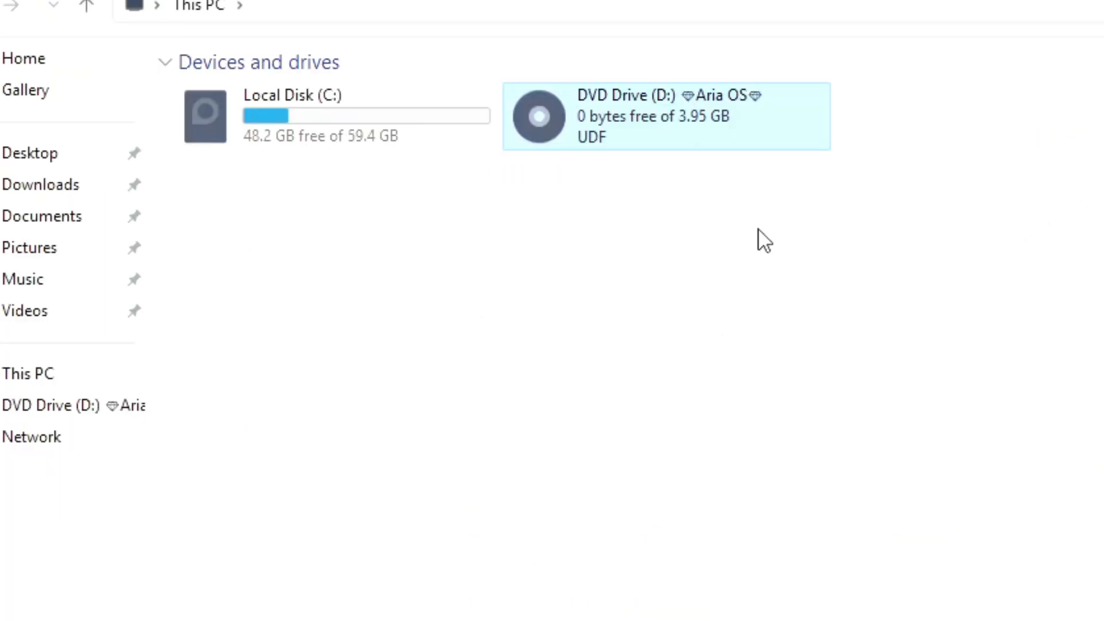
mouse_move(679, 190)
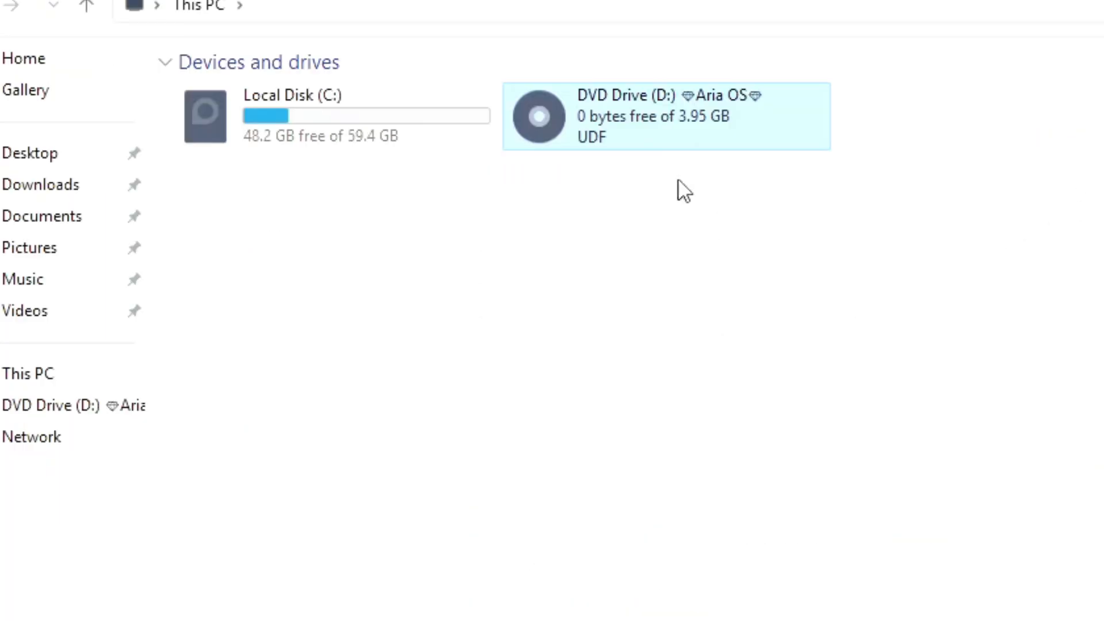
mouse_move(770, 355)
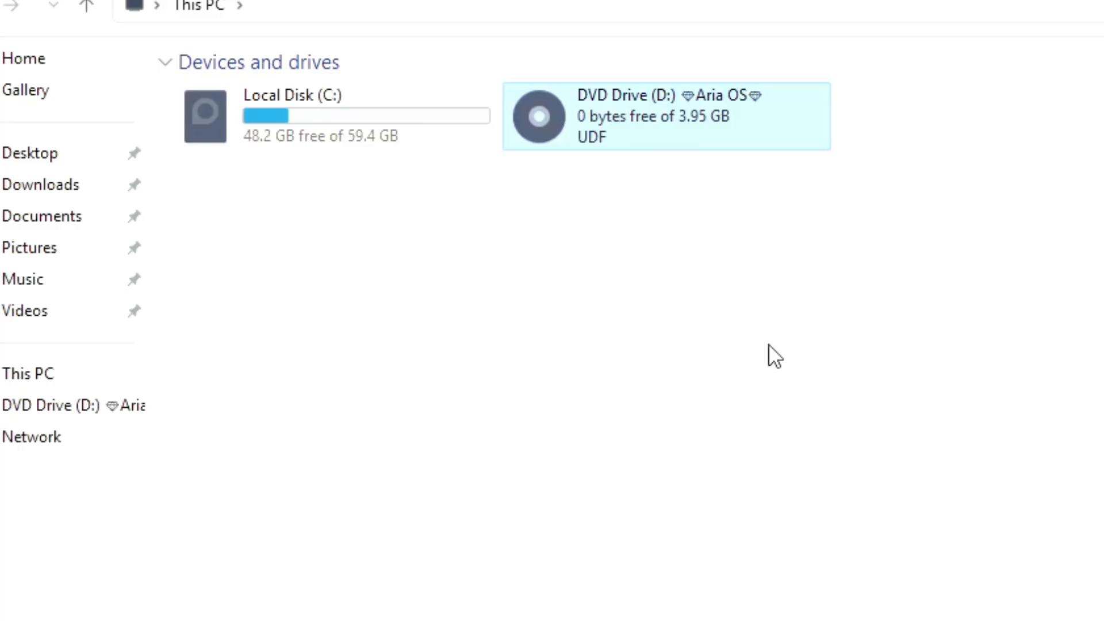
mouse_move(666, 214)
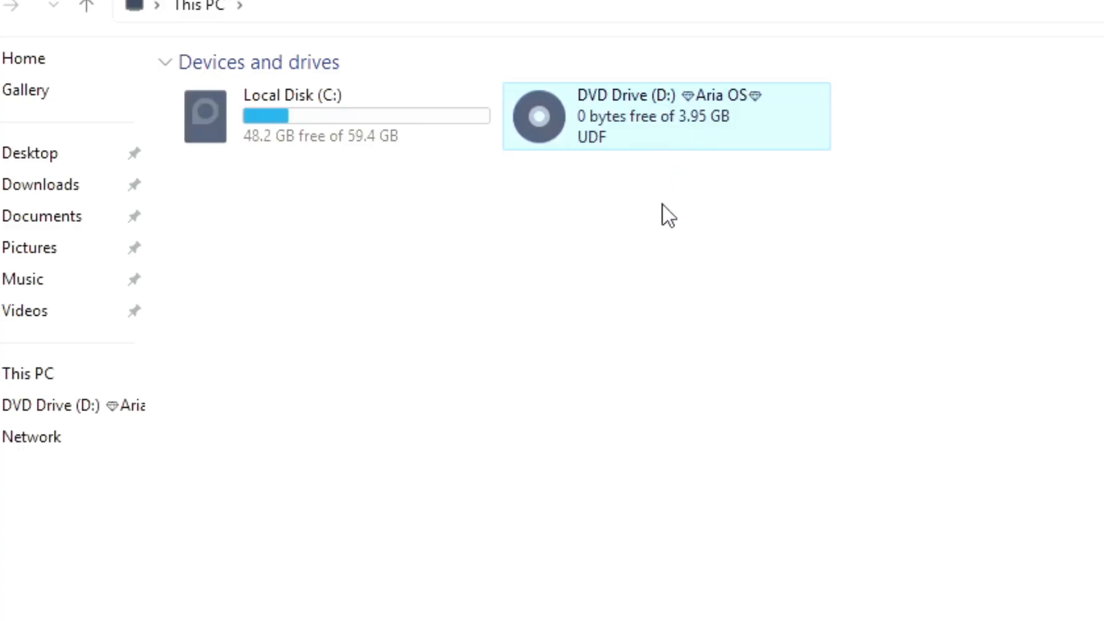
mouse_move(648, 117)
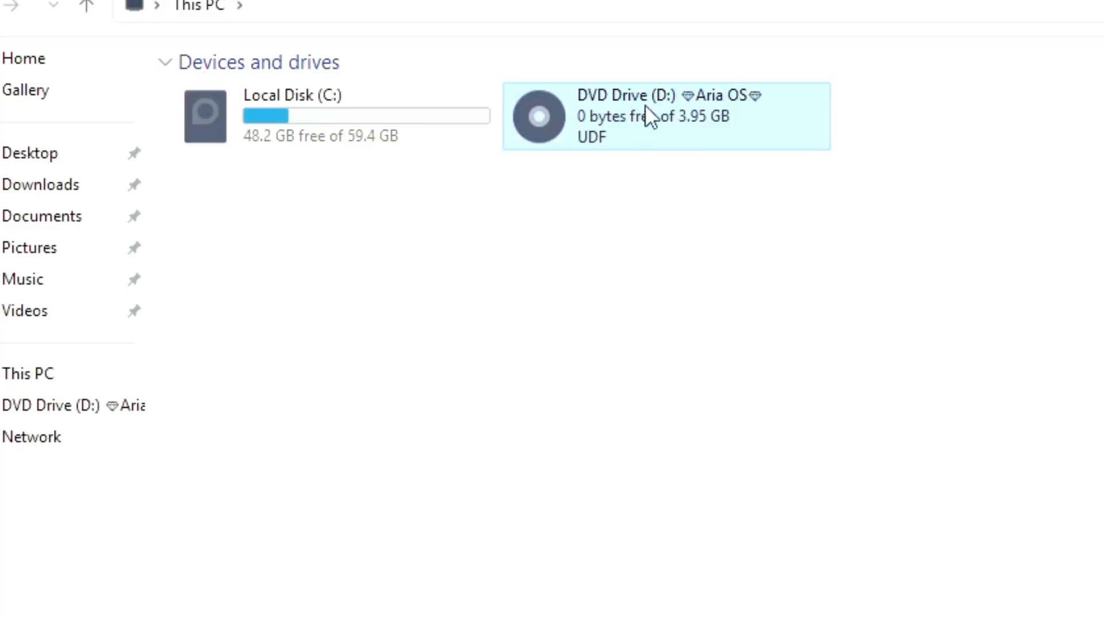
mouse_move(702, 132)
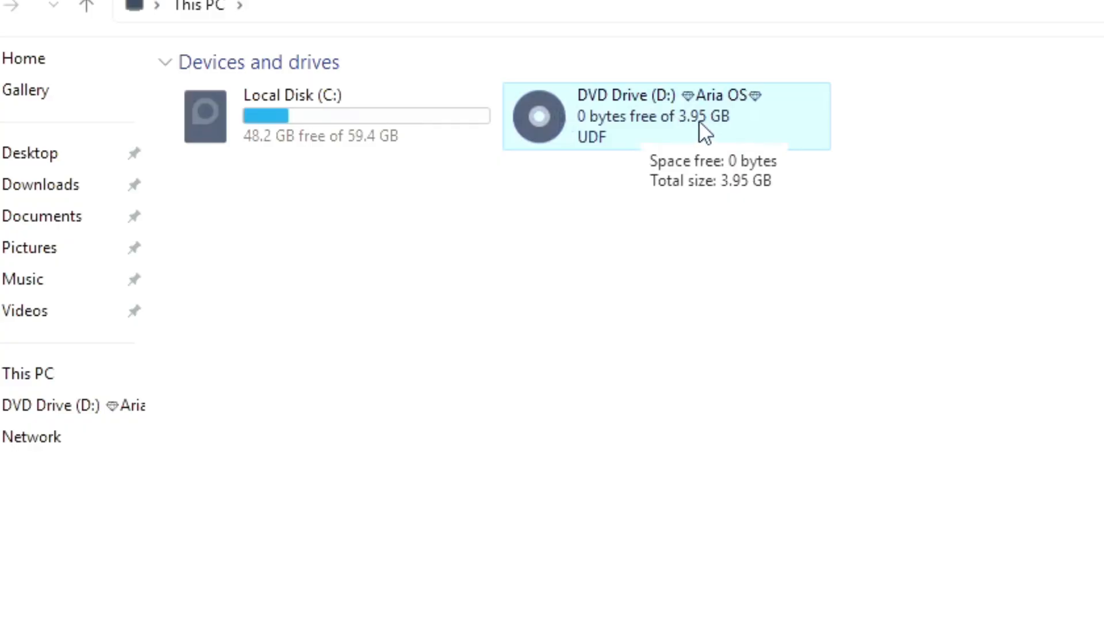
mouse_move(777, 276)
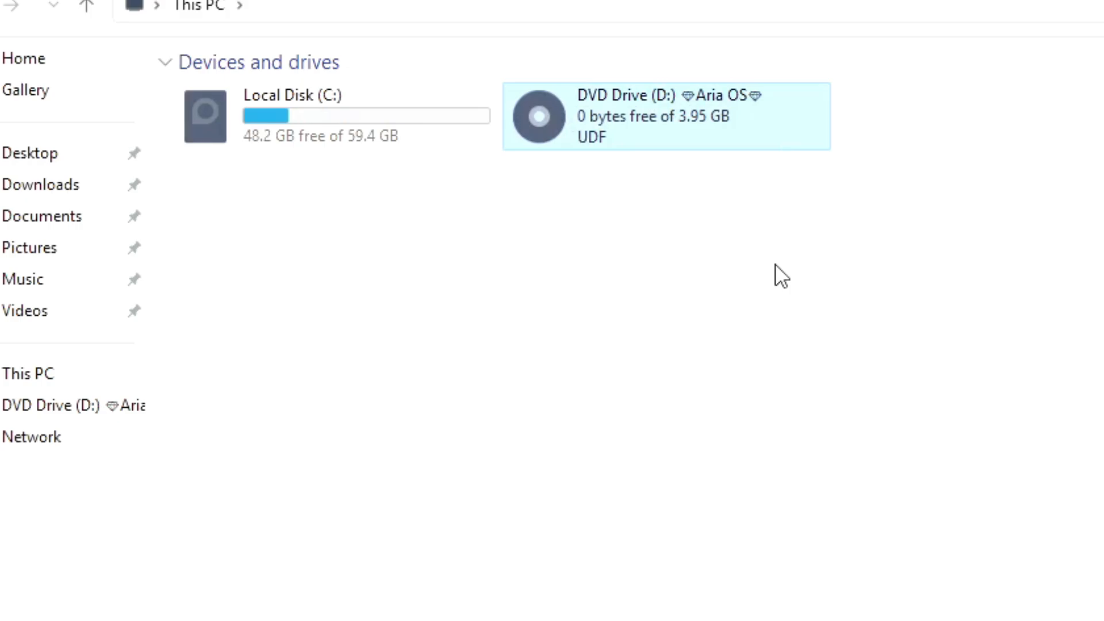
- Select Local Disk (C:) in This PC and bring up its context options
left_click(317, 127)
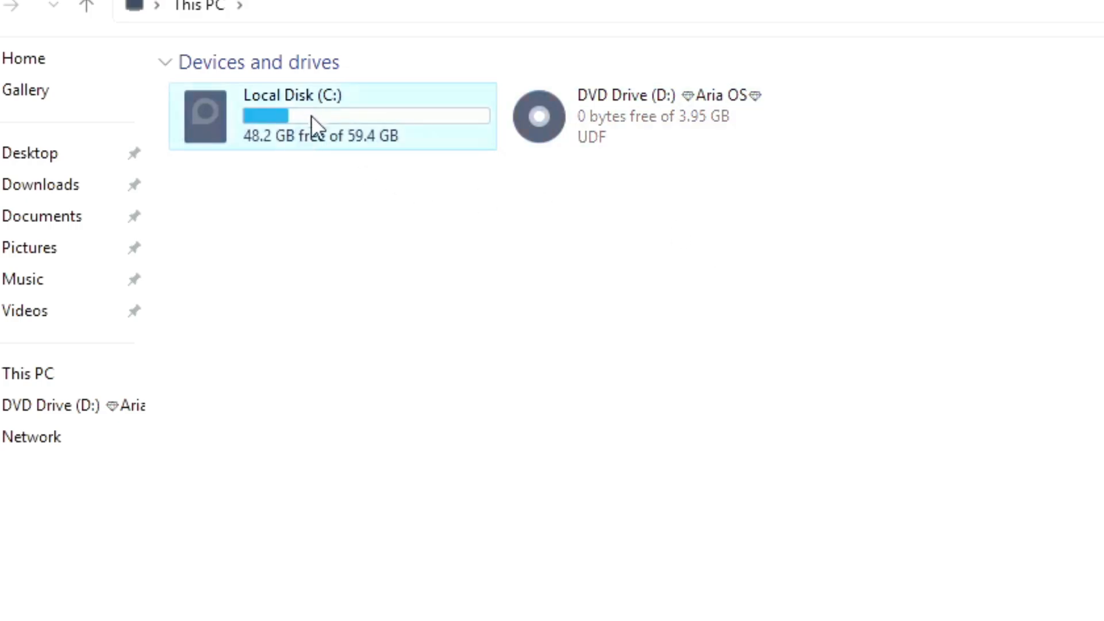
right_click(313, 120)
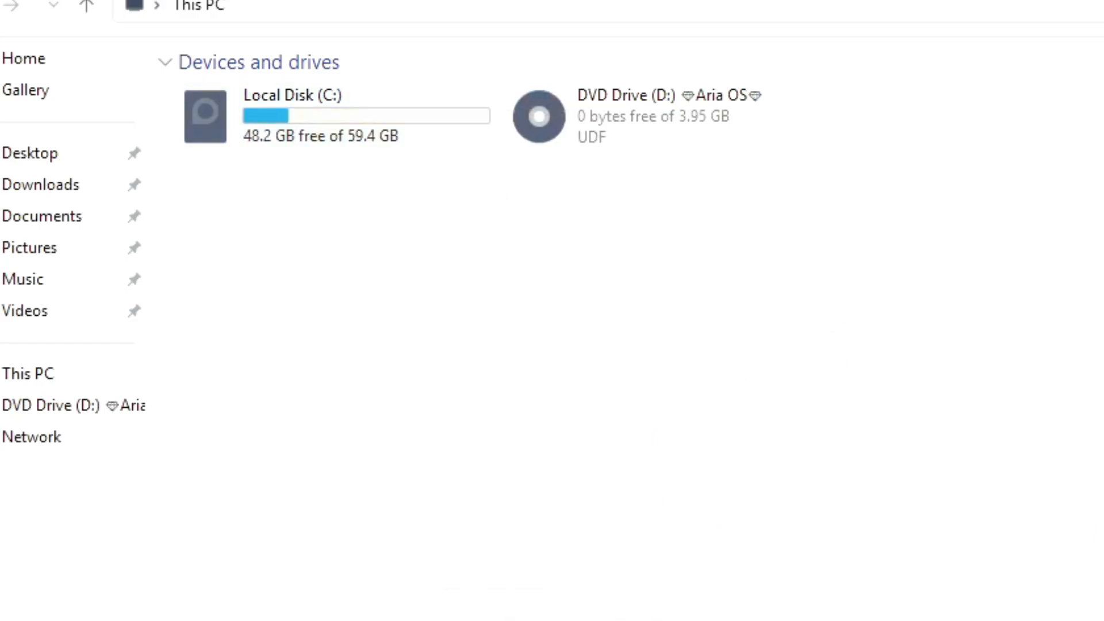
- Show Local Disk (C:) properties: NTFS, 11.1 GB used, 48.2 GB free of 59.4 GB
double_click(205, 118)
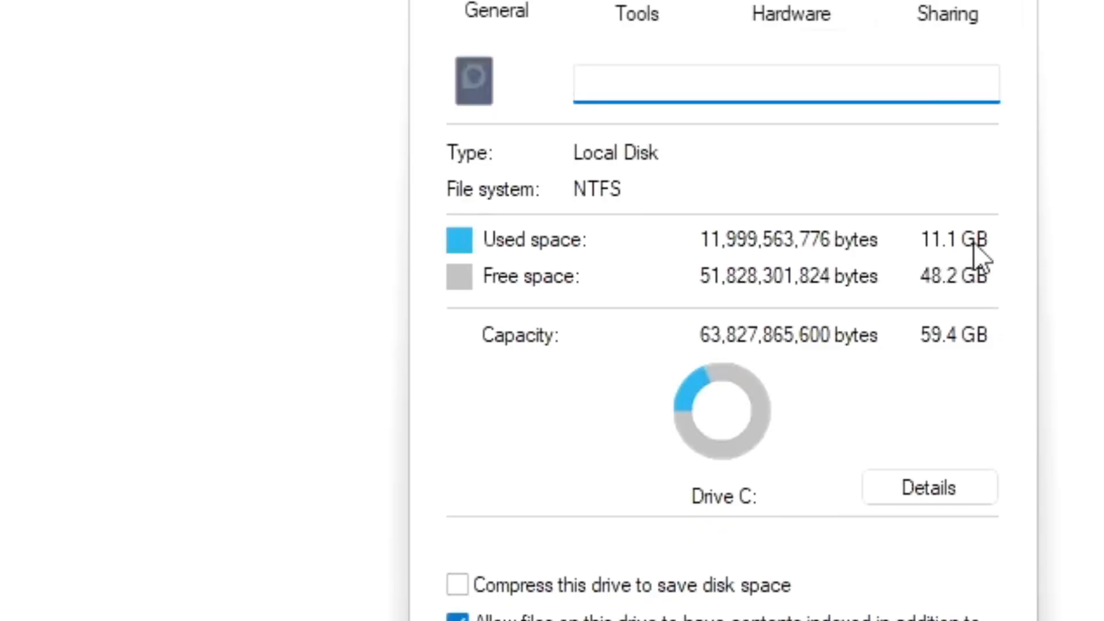
mouse_move(883, 354)
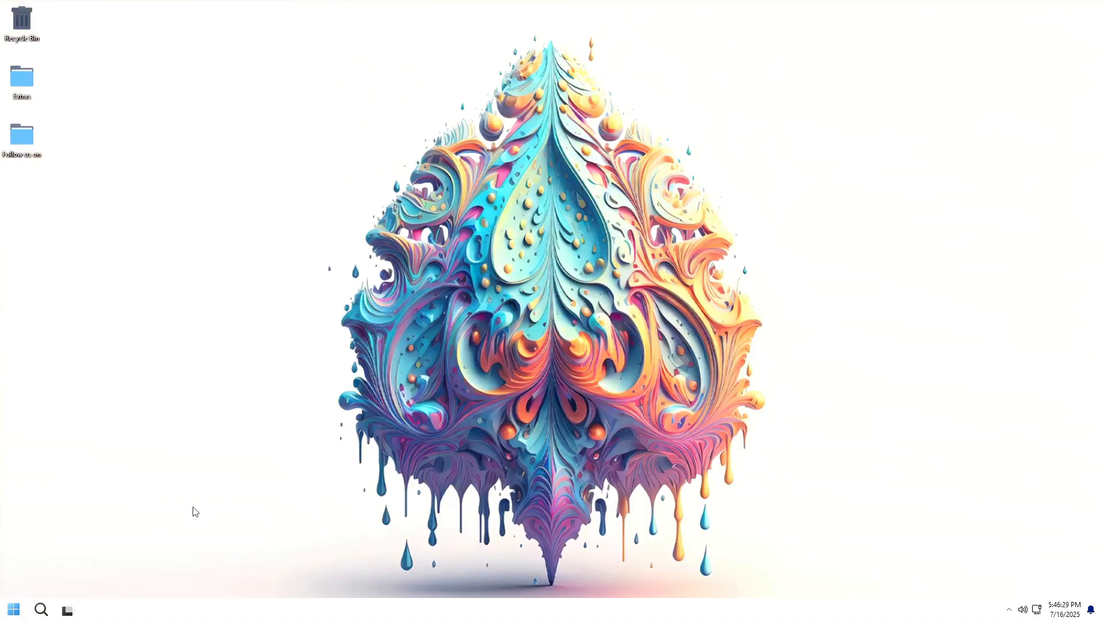
- From Control Panel's installed programs list, show the three installed Microsoft Windows updates
left_click(66, 609)
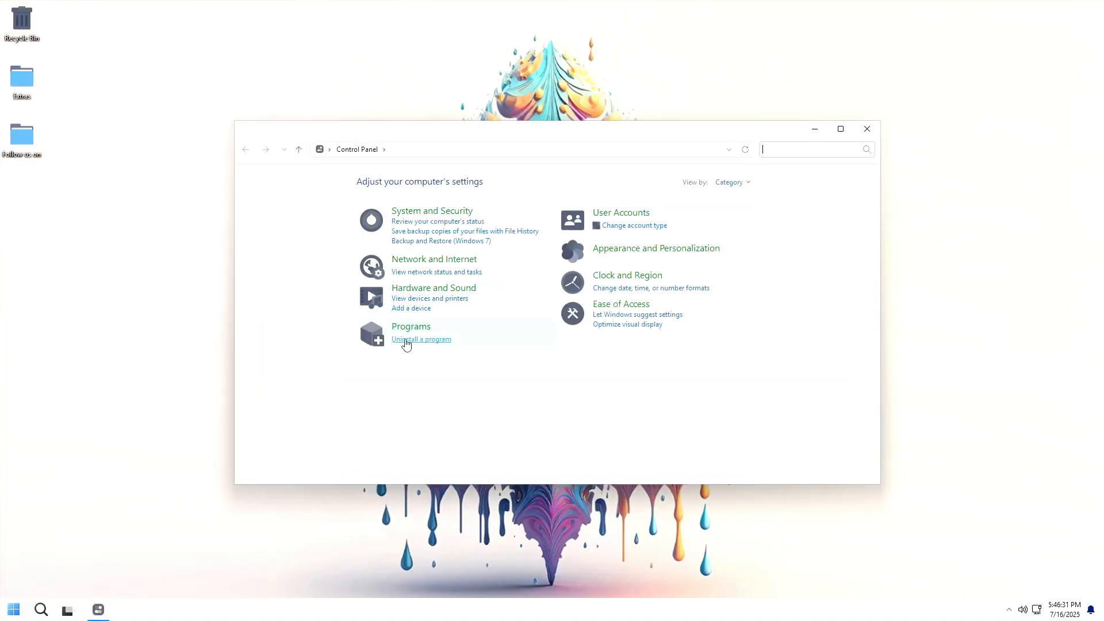
left_click(421, 339)
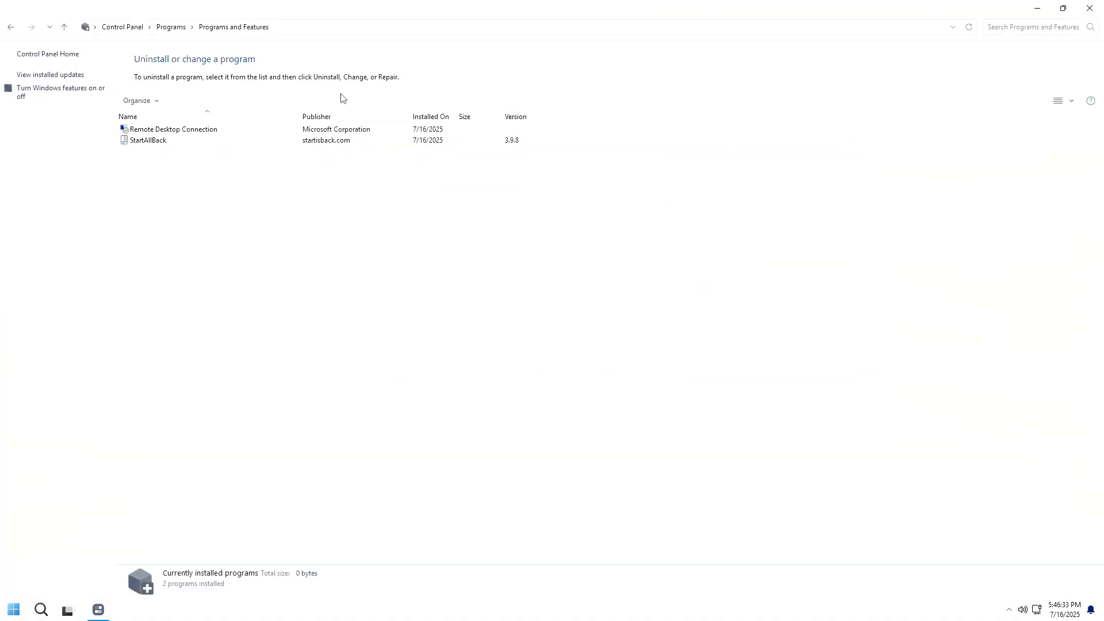
left_click(147, 139)
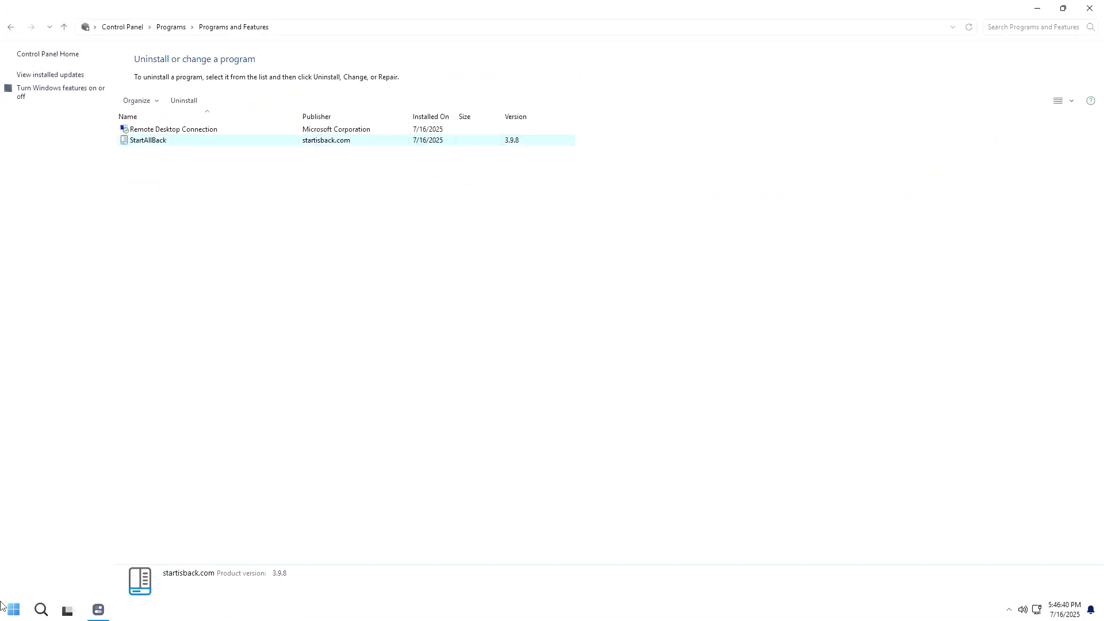
left_click(14, 607)
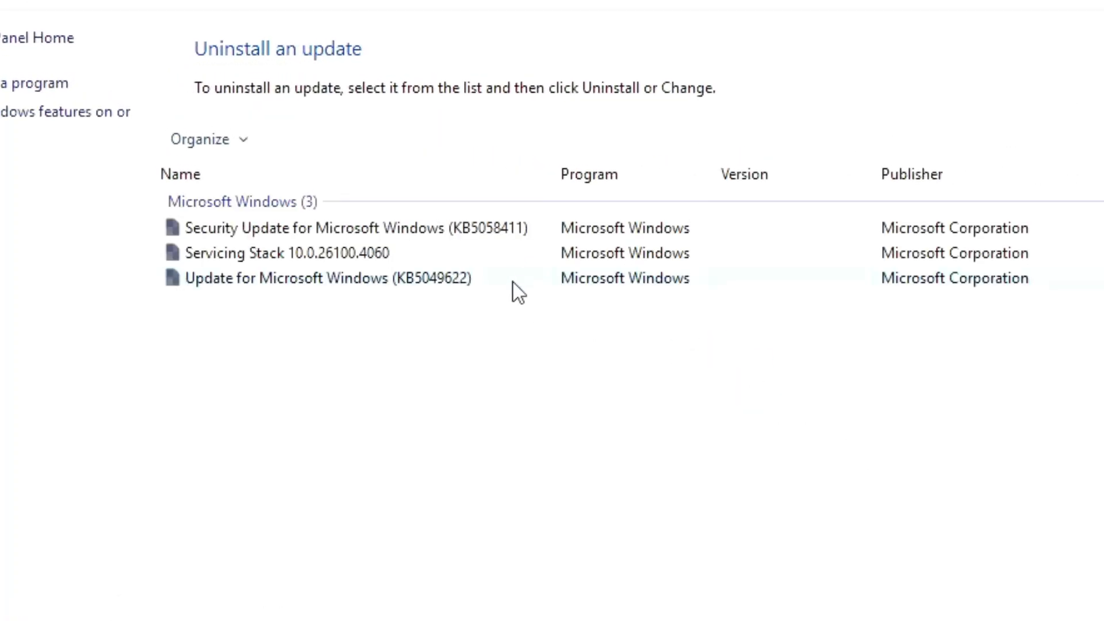
mouse_move(285, 232)
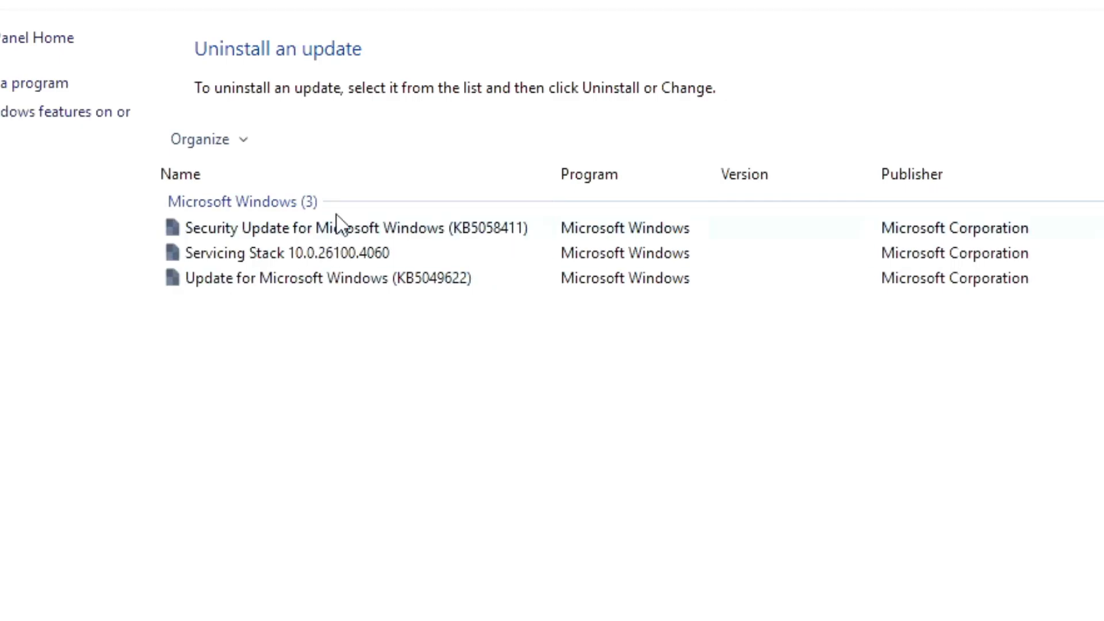
- Review the Windows Features list with .NET Framework 3.5, Media Features and SMB Direct enabled
left_click(52, 112)
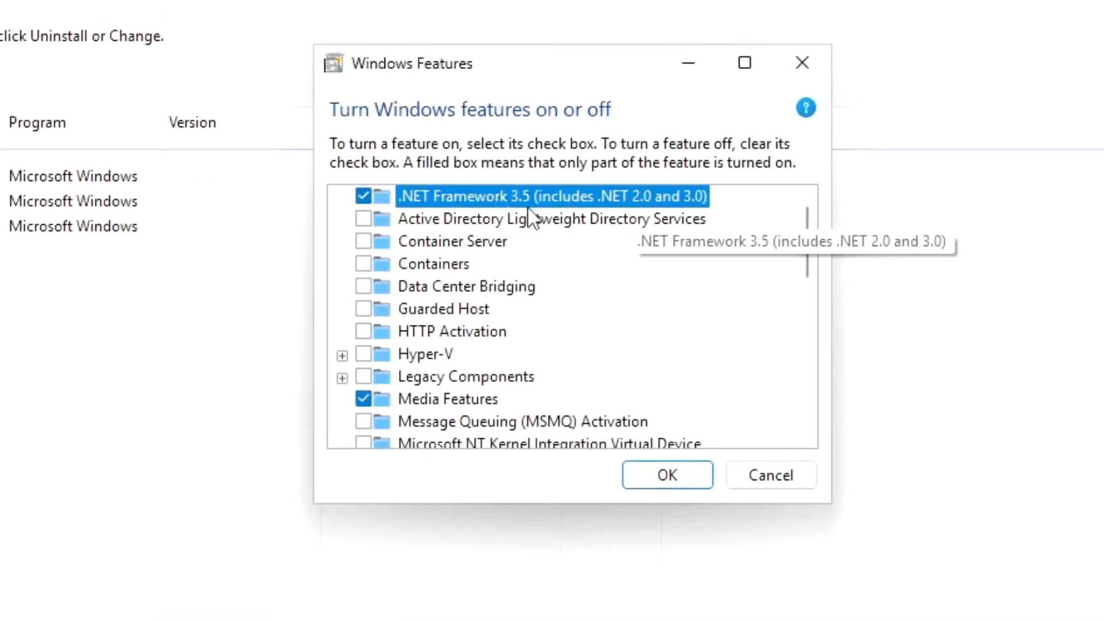
mouse_move(518, 292)
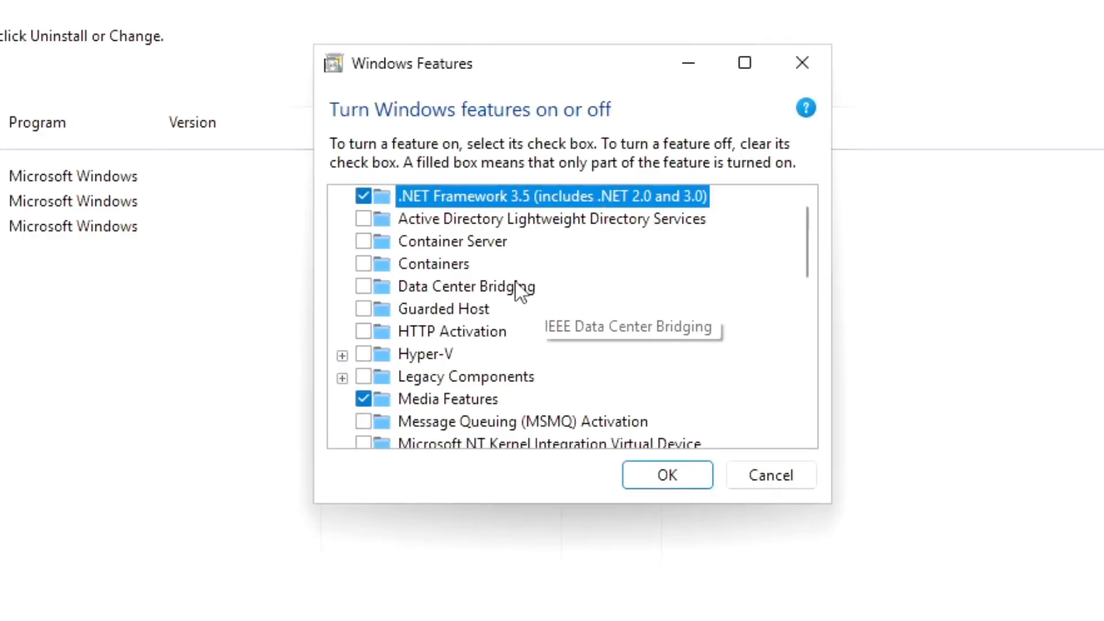
scroll("down", 3)
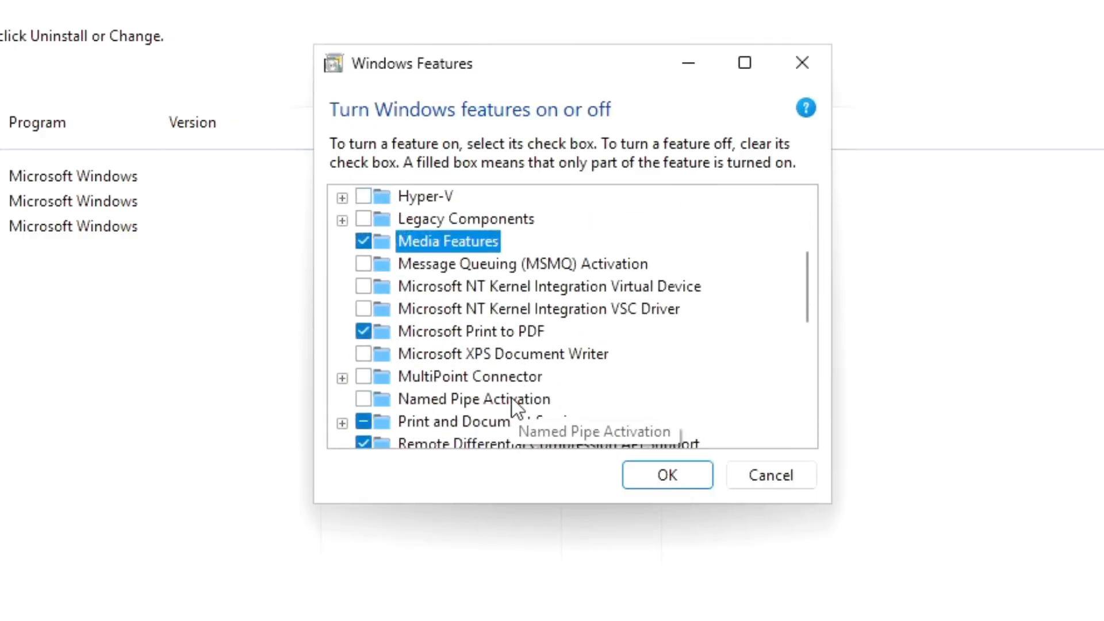
scroll("down", 3)
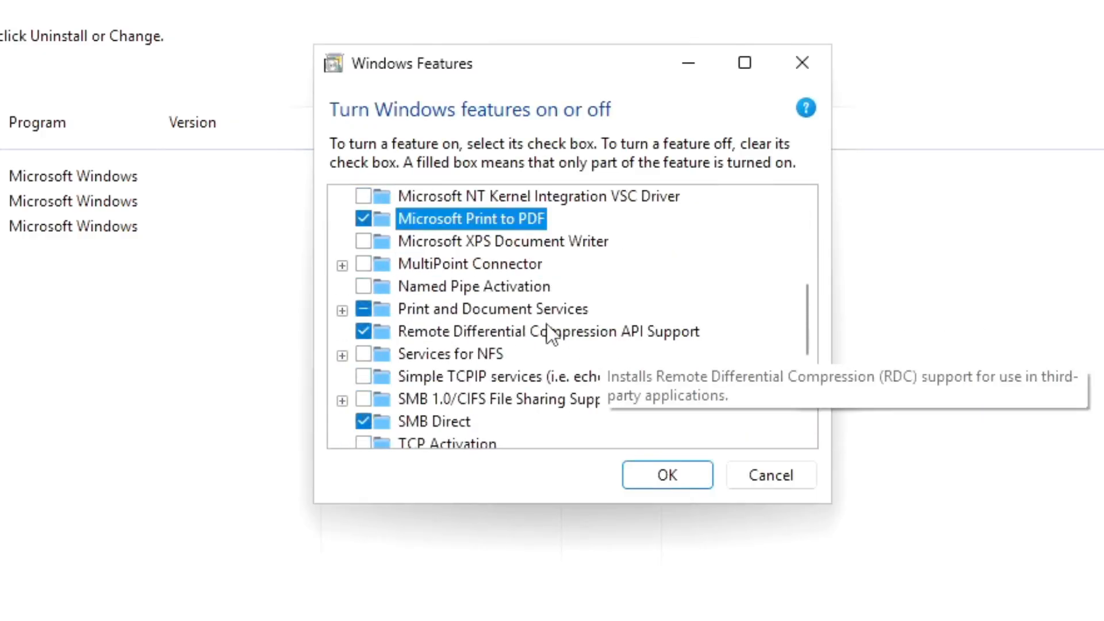
scroll("down", 3)
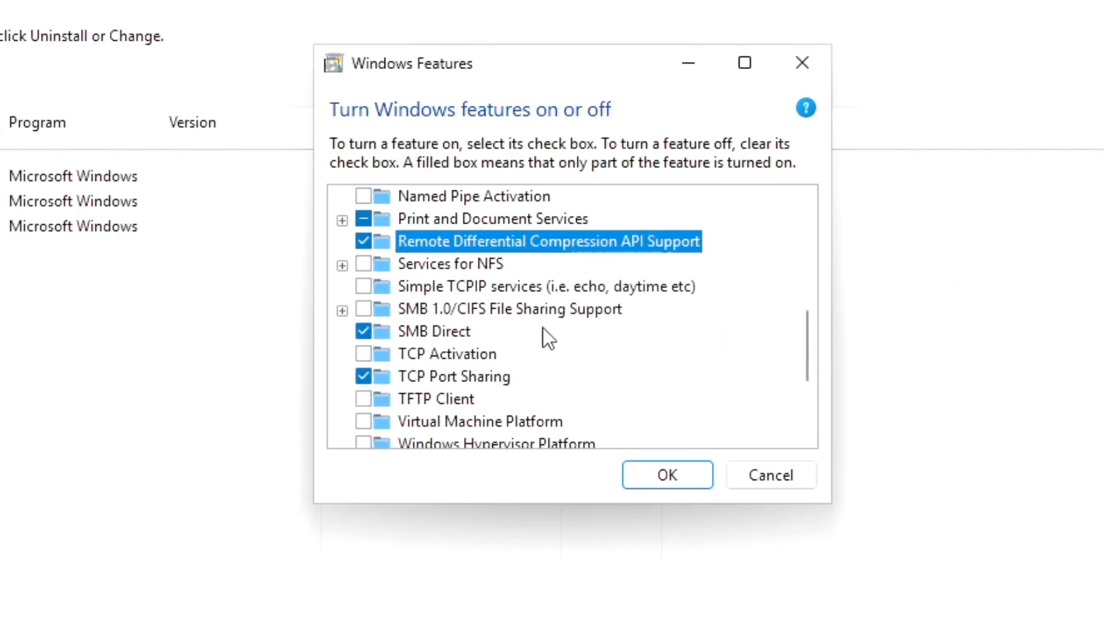
scroll("down", 3)
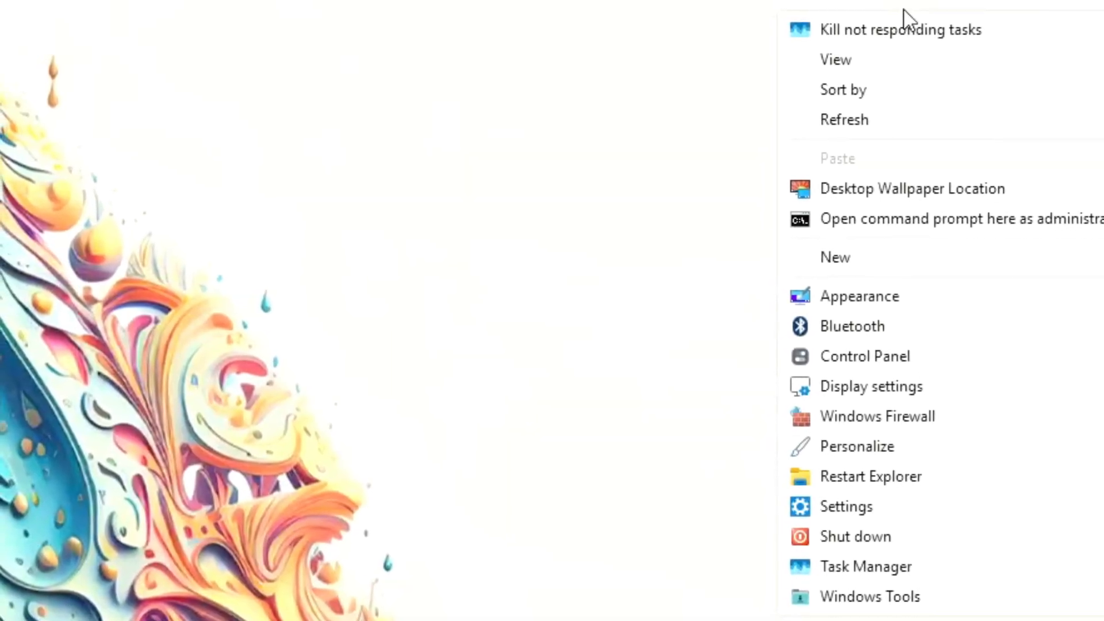
mouse_move(913, 30)
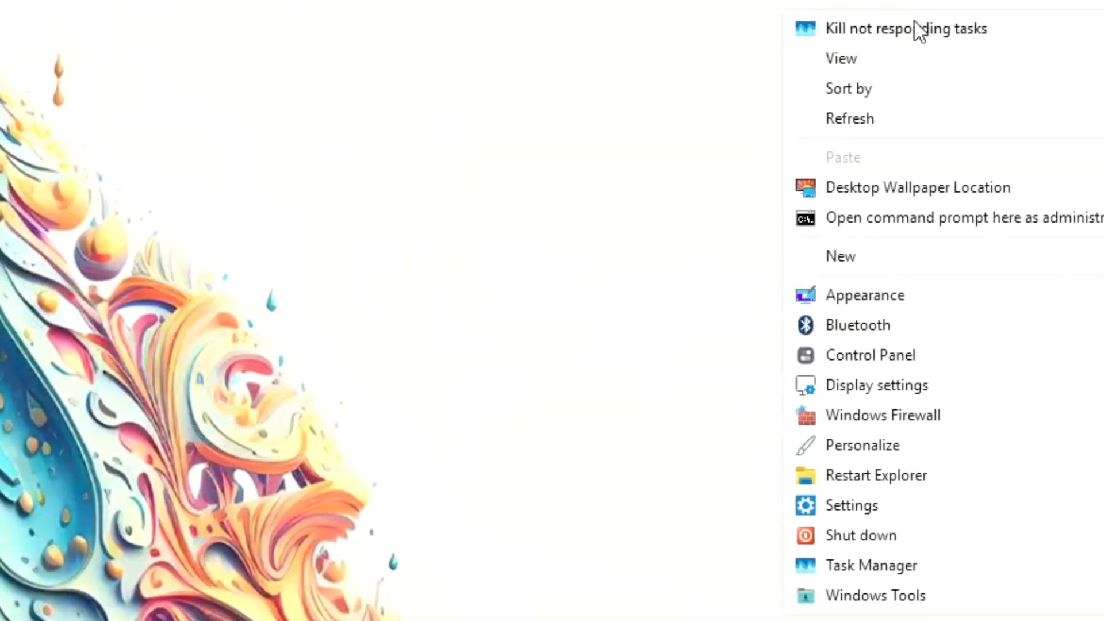
mouse_move(950, 219)
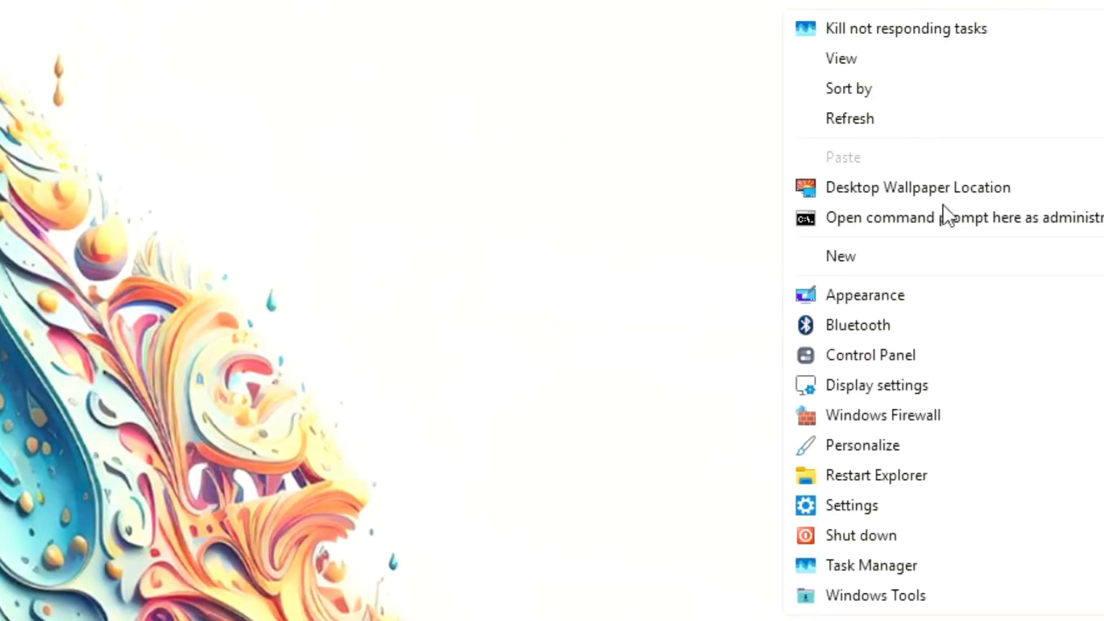
mouse_move(957, 231)
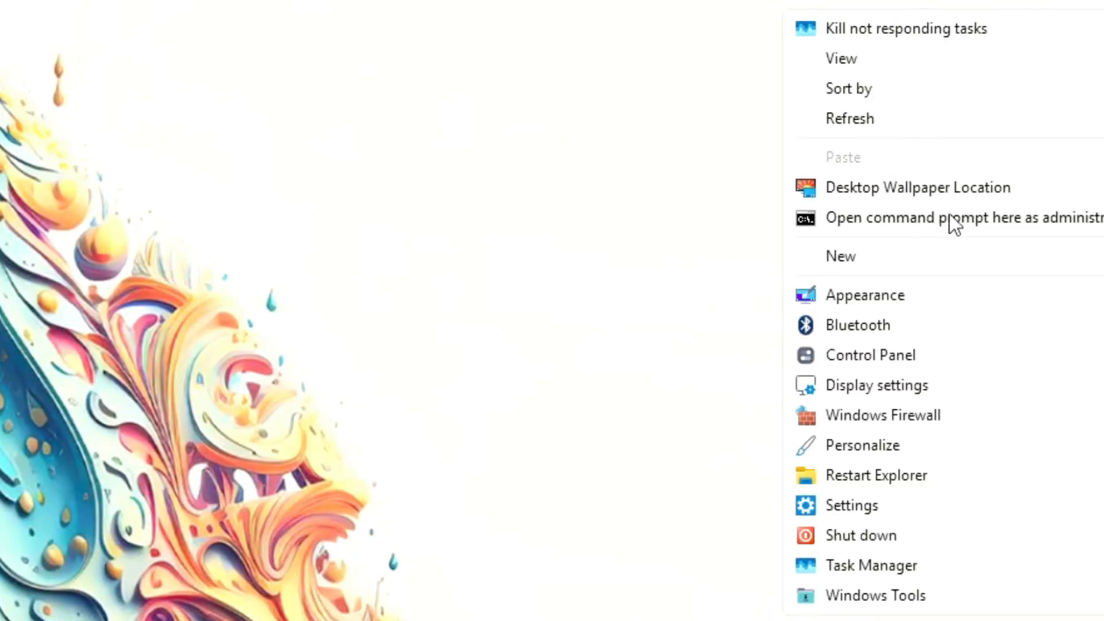
- Explore the desktop menu's Appearance and Shut down submenus, then launch Windows Tools
left_click(865, 294)
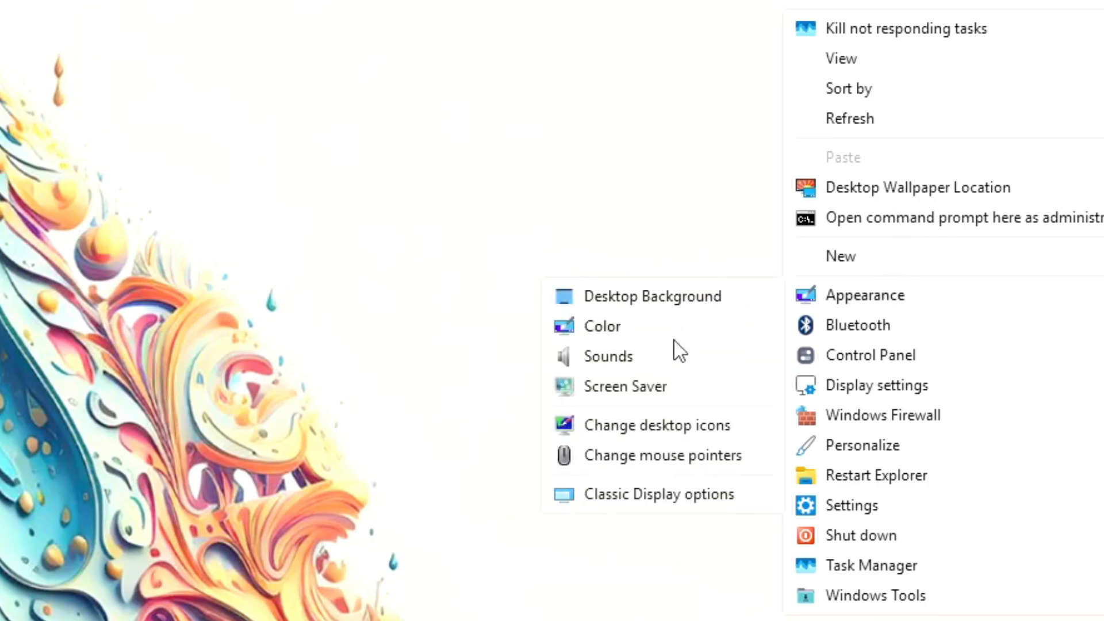
mouse_move(652, 469)
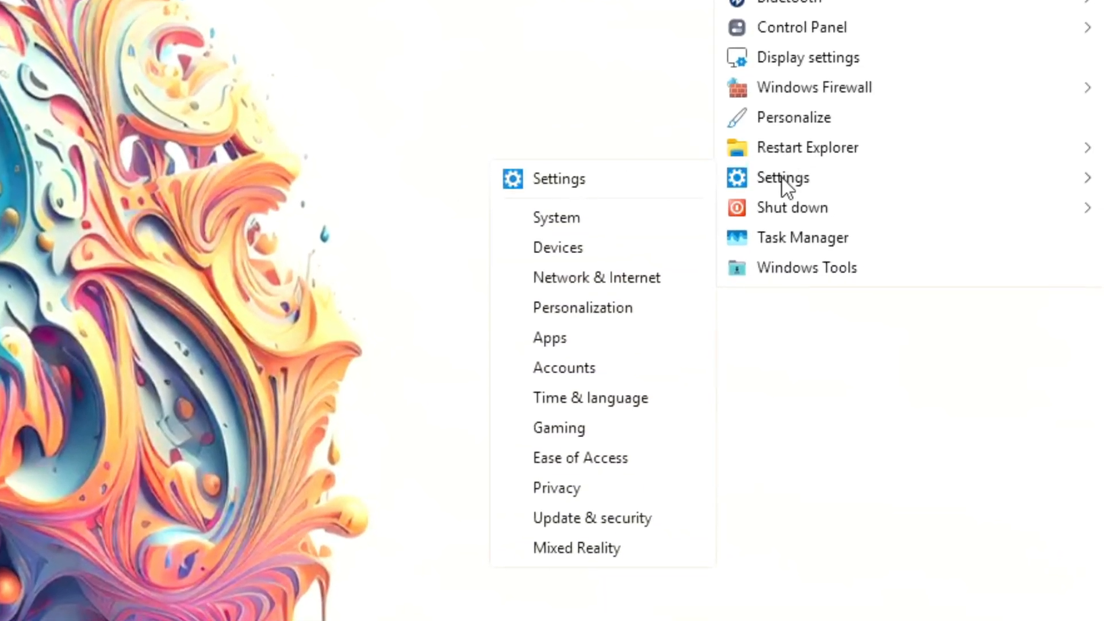
left_click(791, 195)
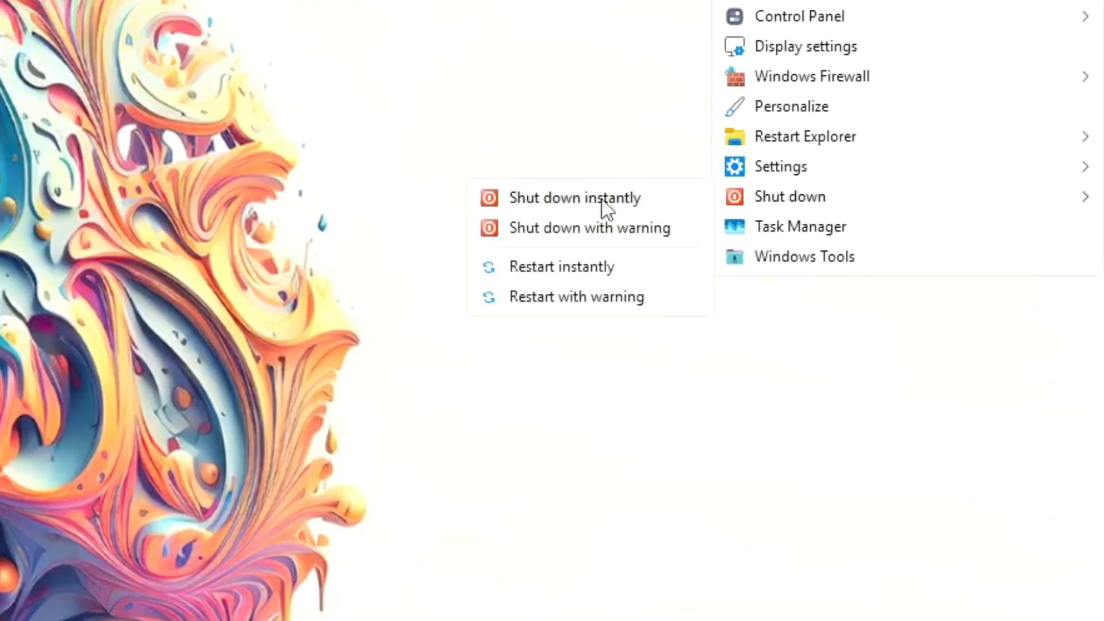
mouse_move(575, 188)
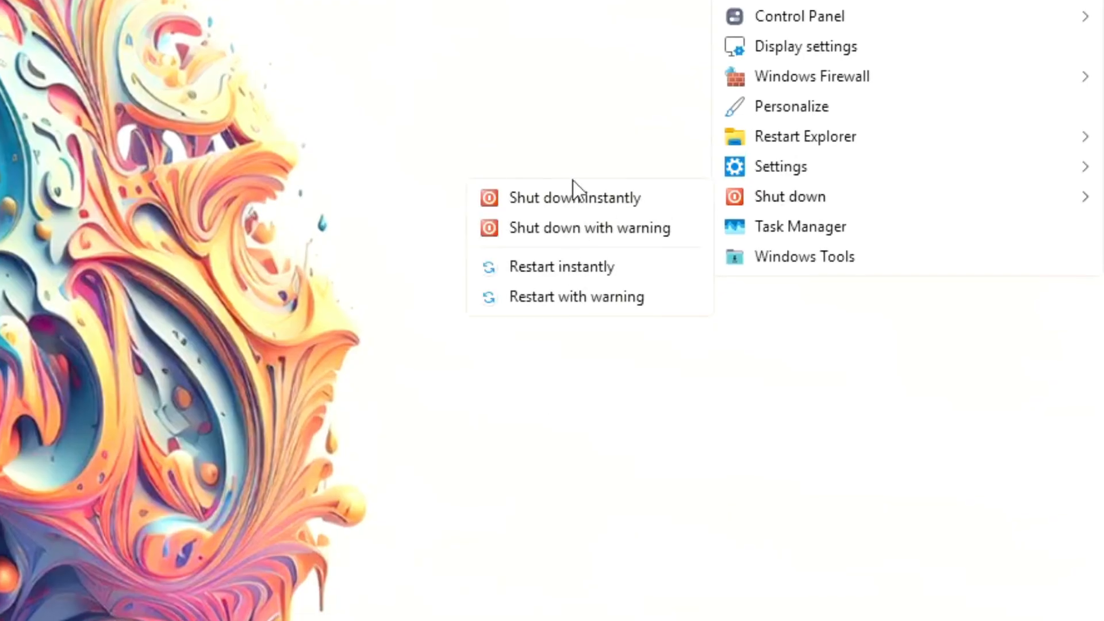
mouse_move(589, 312)
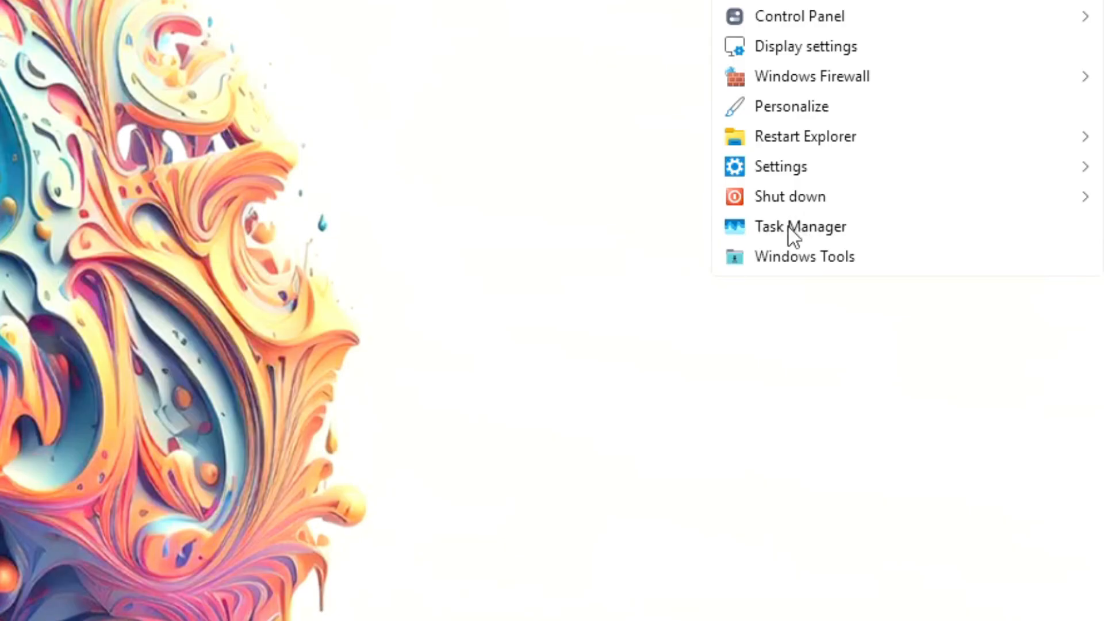
mouse_move(818, 232)
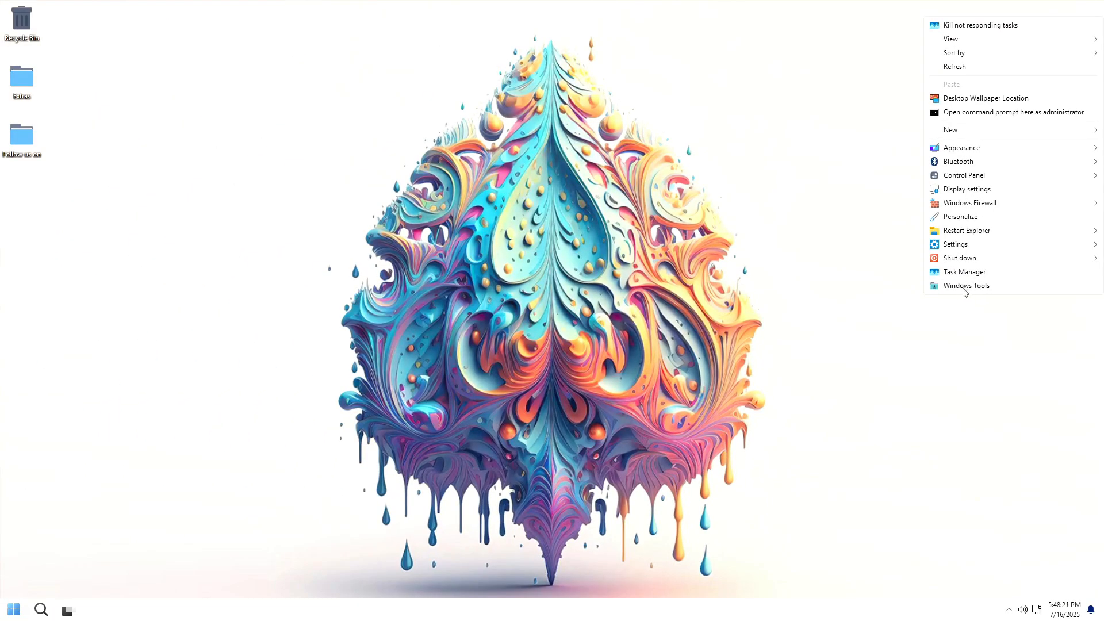
mouse_move(983, 290)
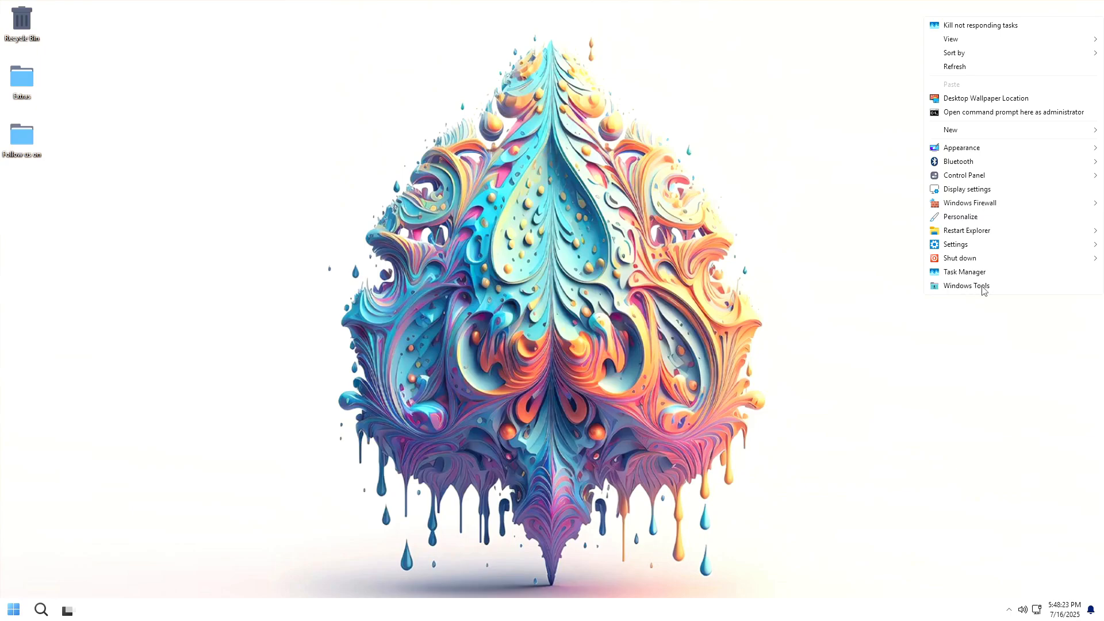
left_click(966, 285)
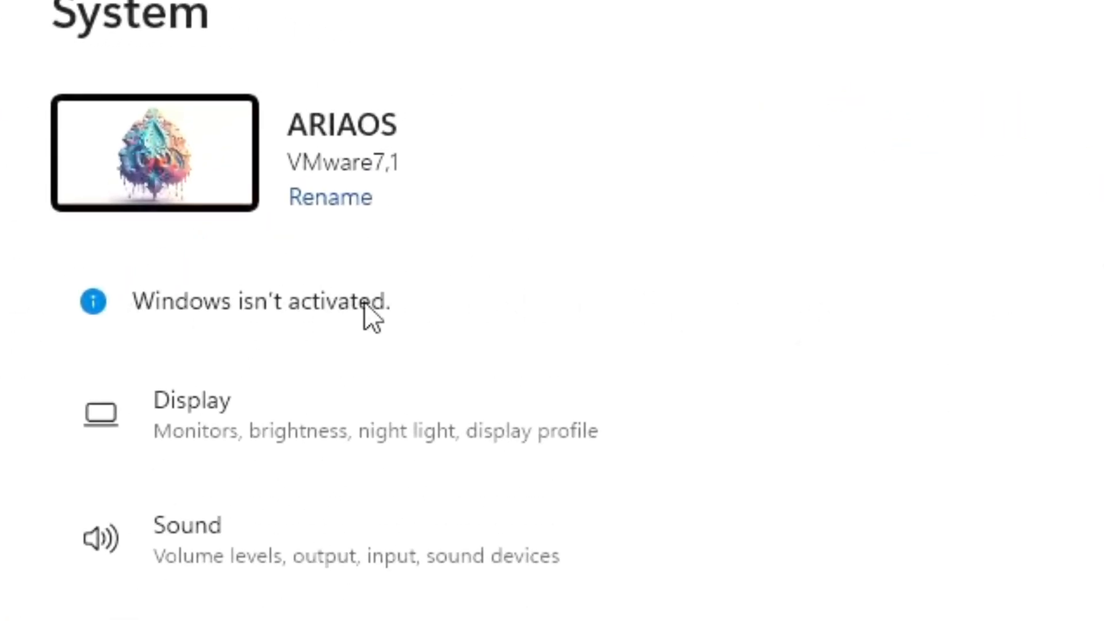
mouse_move(184, 339)
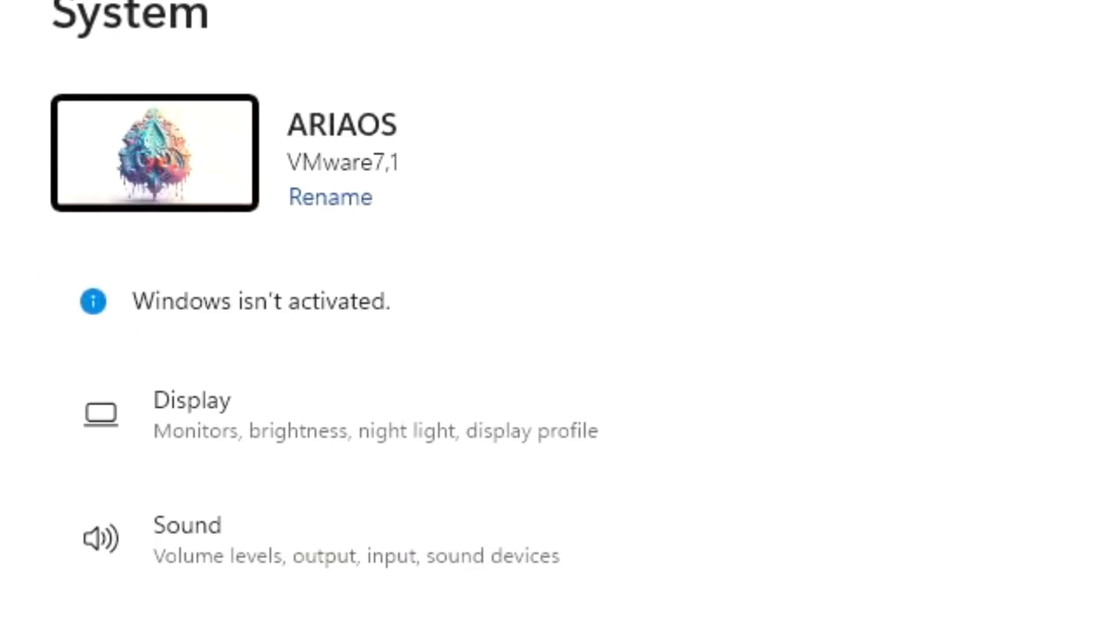
mouse_move(163, 343)
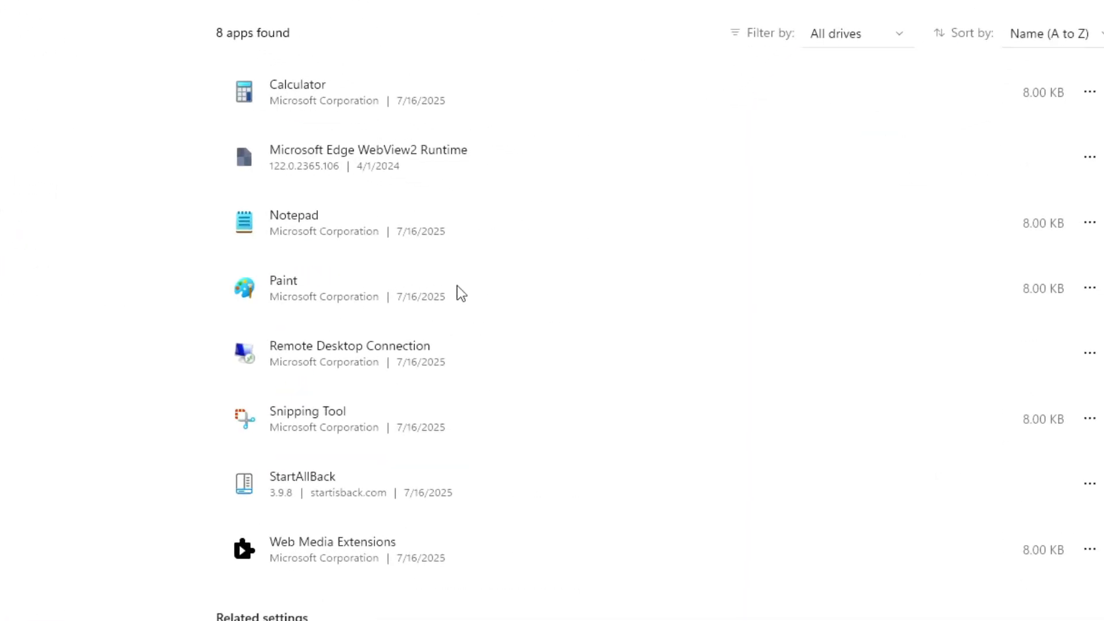
mouse_move(467, 129)
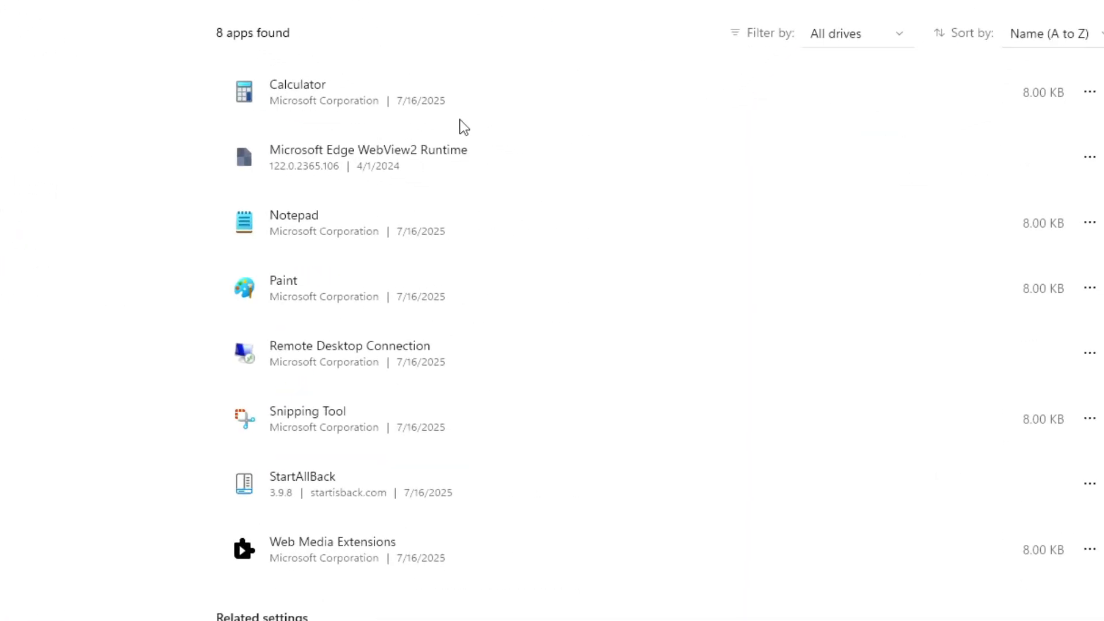
mouse_move(283, 108)
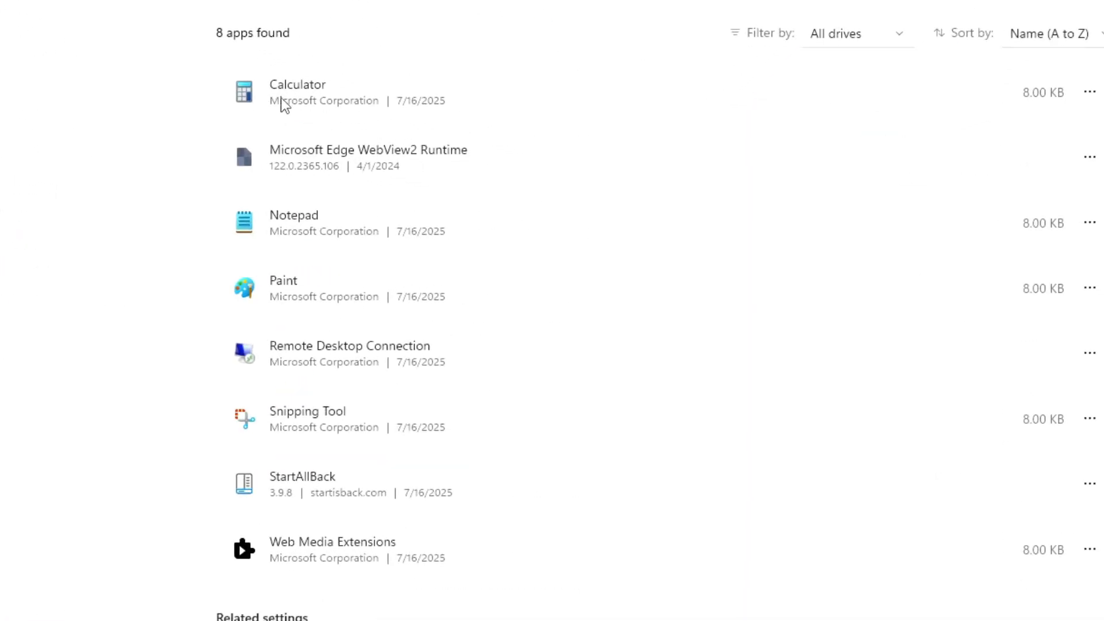
mouse_move(358, 167)
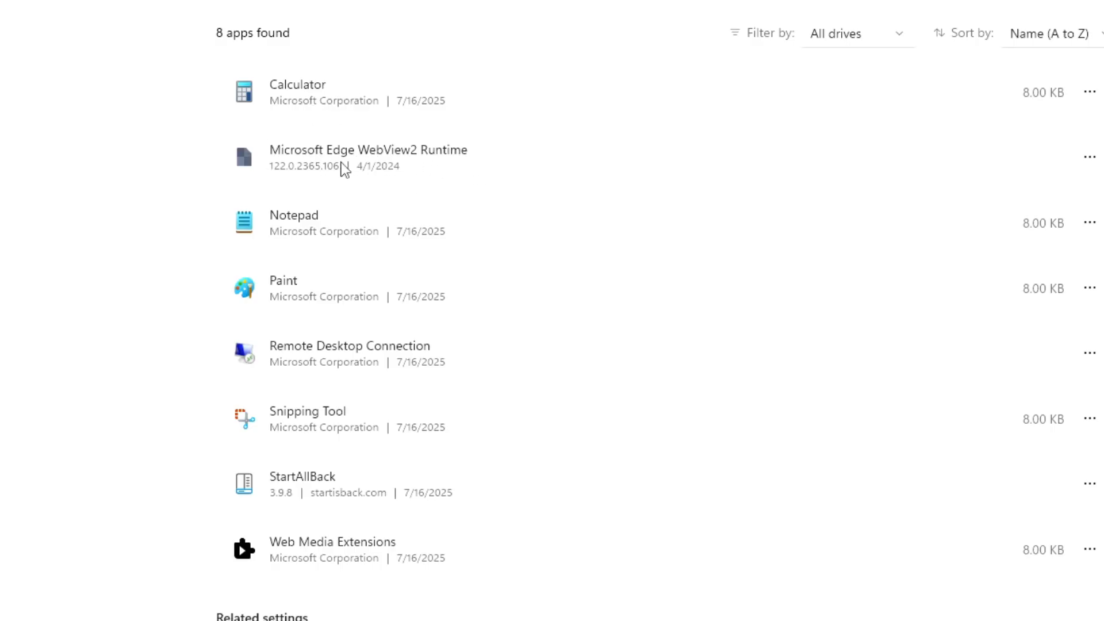
mouse_move(303, 283)
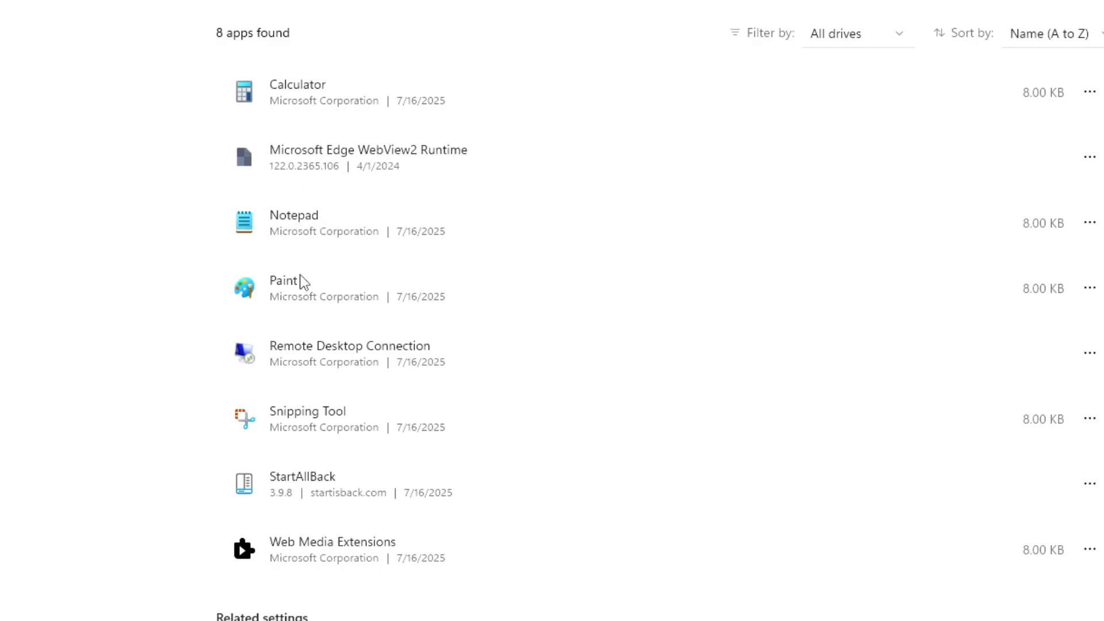
mouse_move(310, 430)
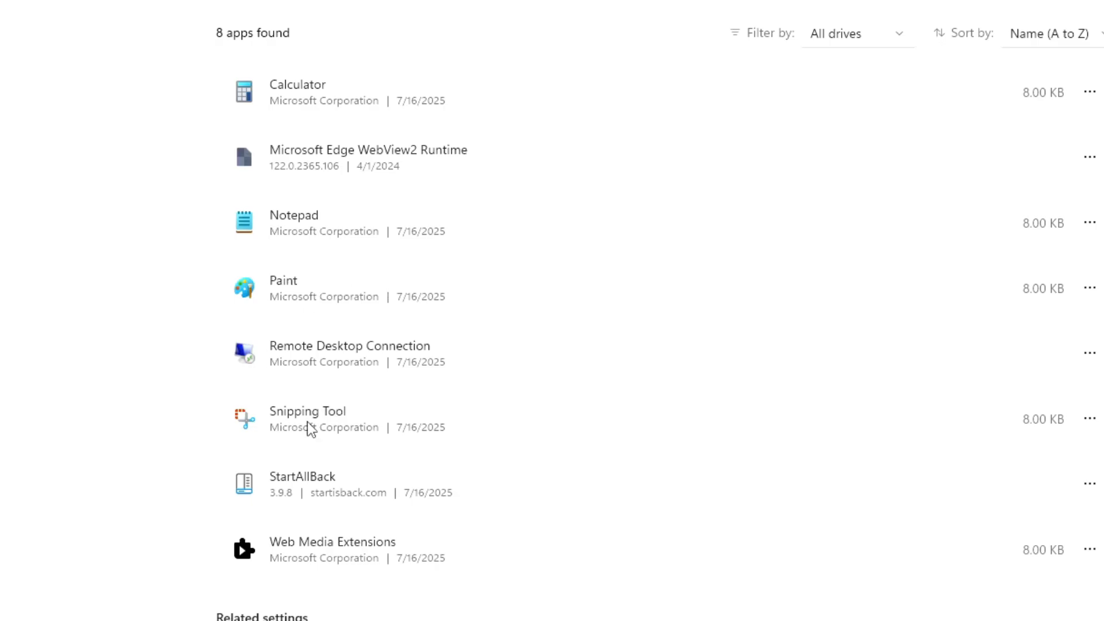
mouse_move(331, 581)
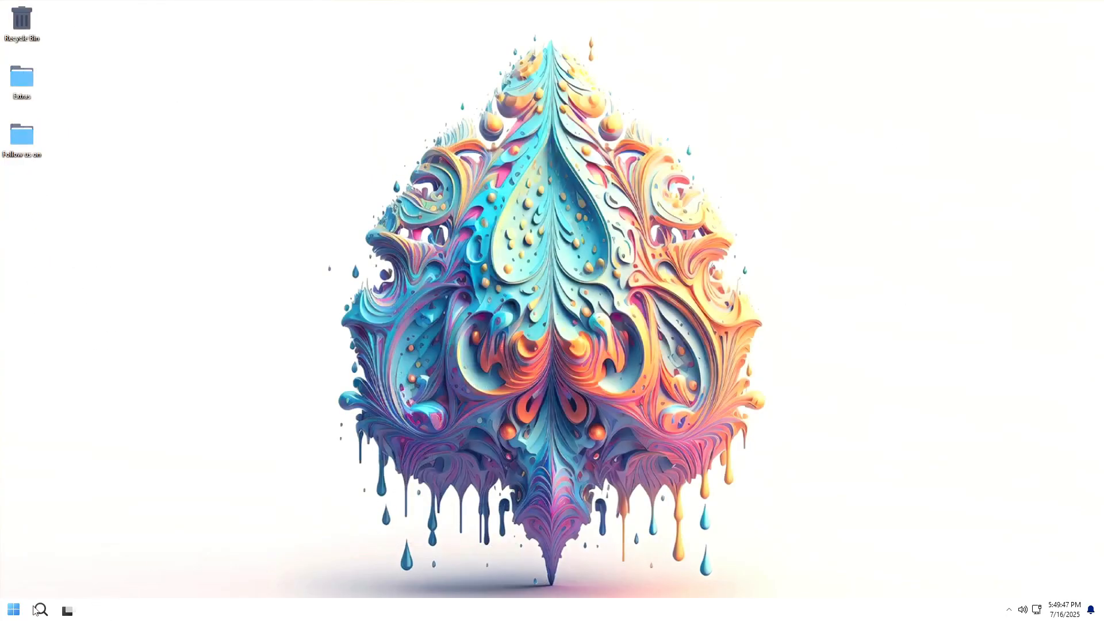
mouse_move(204, 529)
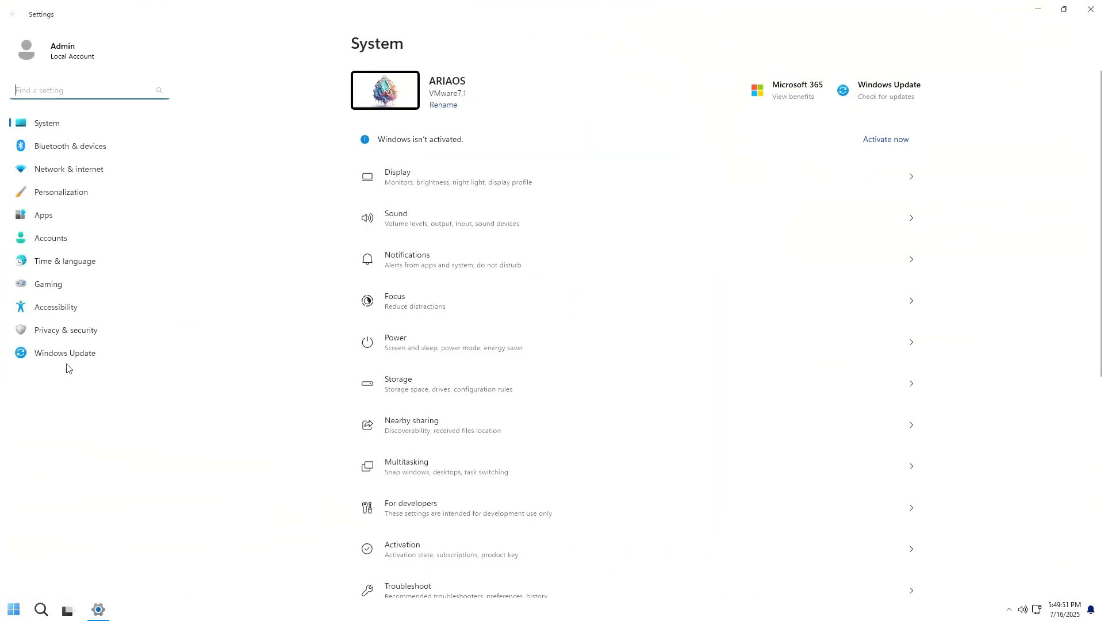
- View the Windows Update error page, then move to the Language & region settings
left_click(65, 353)
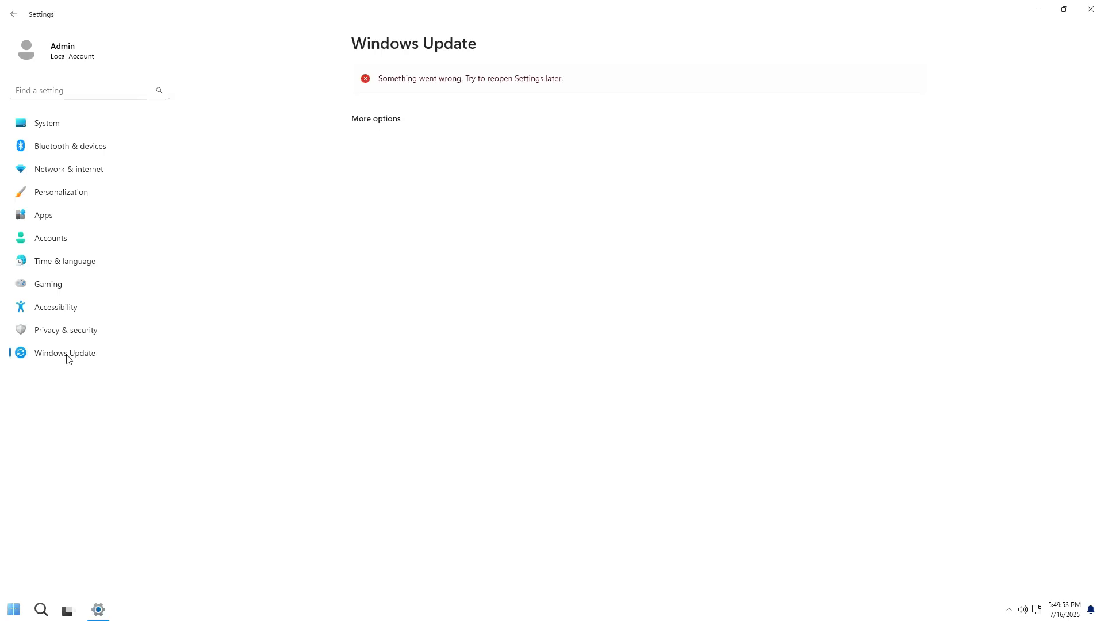
left_click(65, 261)
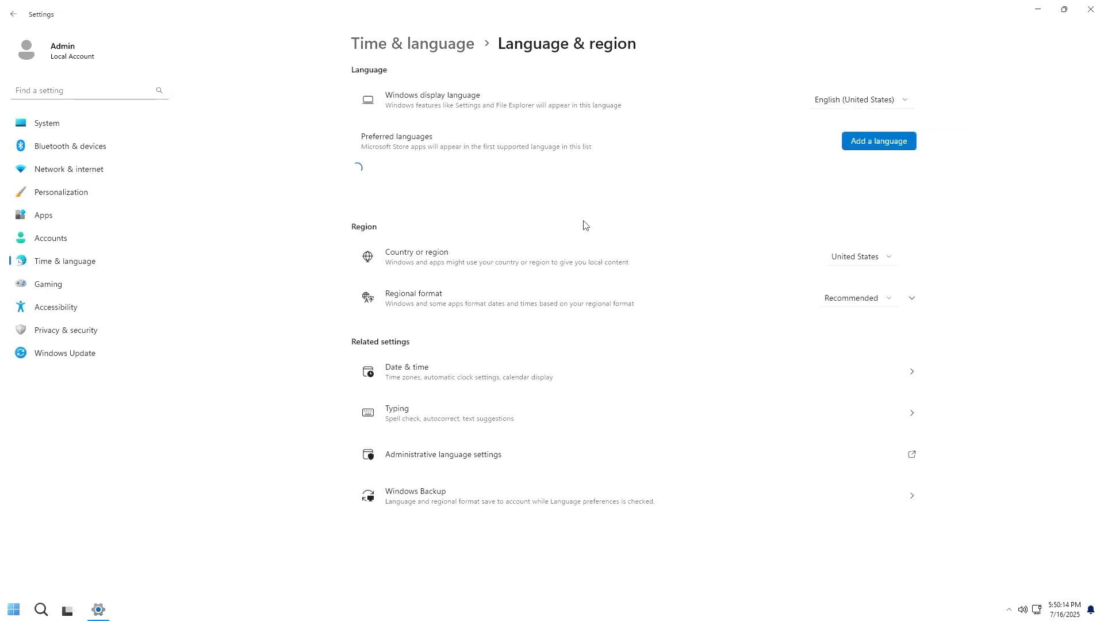
- Add Español (México) via search 'es' and install it with all optional language features checked
left_click(878, 140)
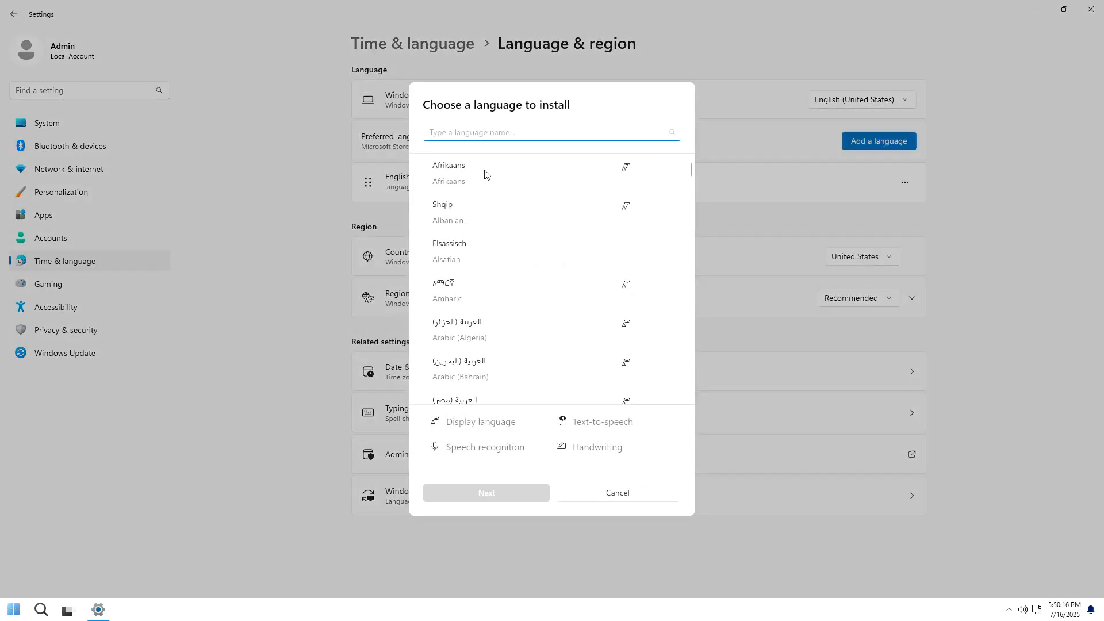
type("espa")
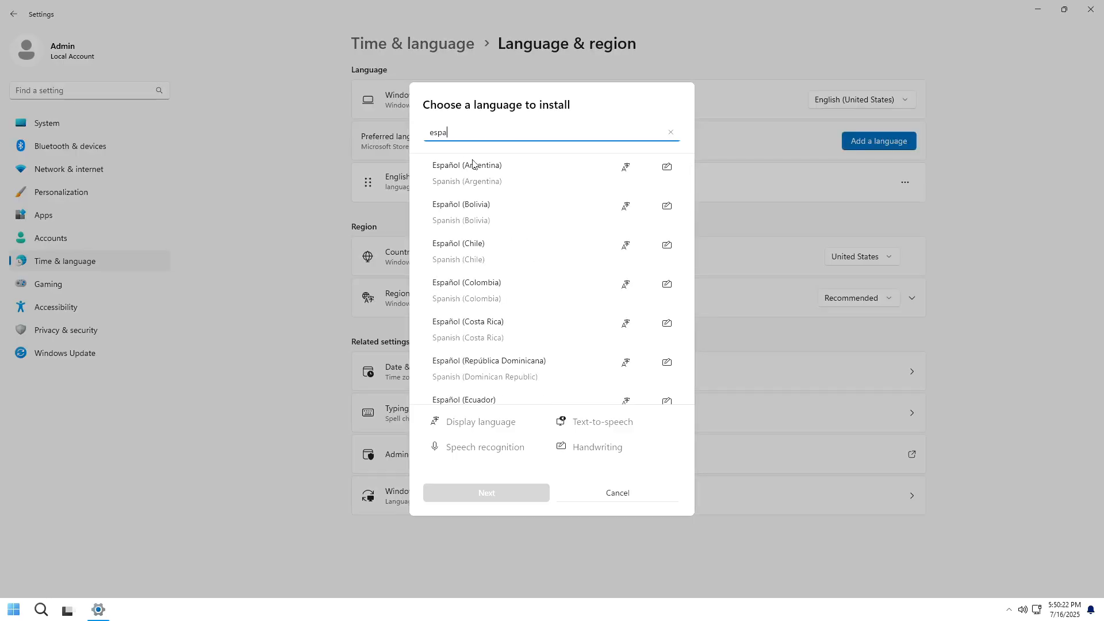
scroll("down", 3)
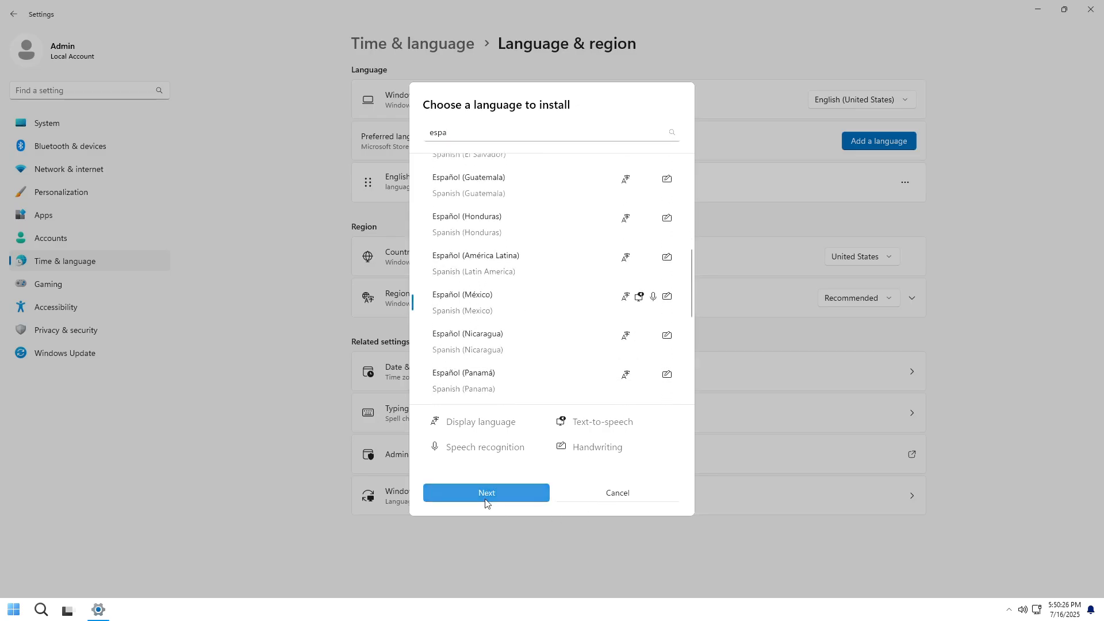
left_click(487, 492)
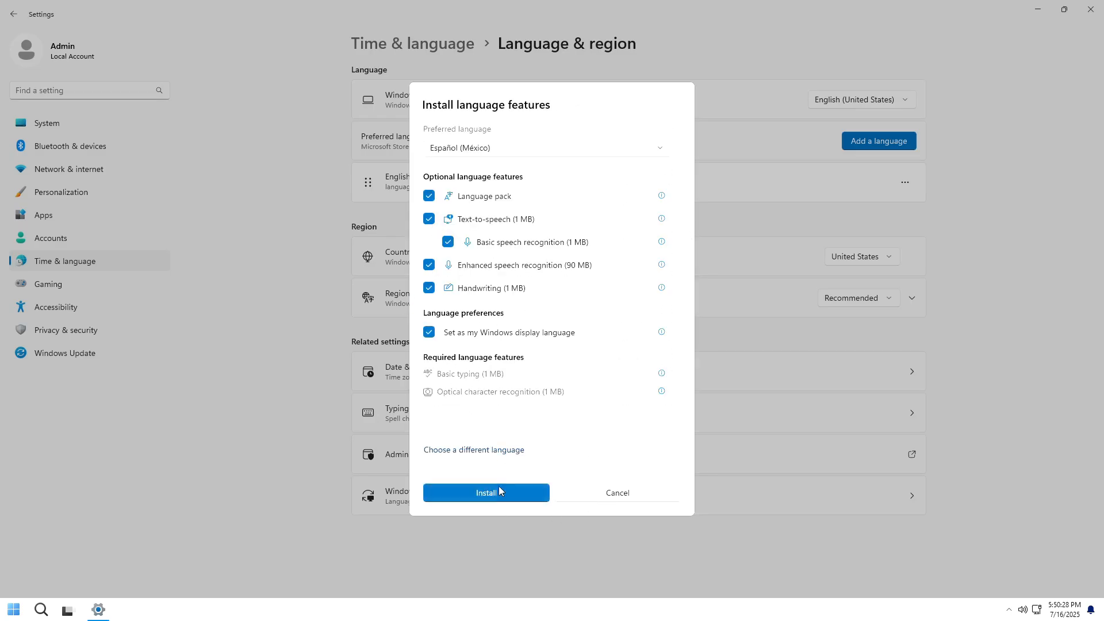
left_click(485, 492)
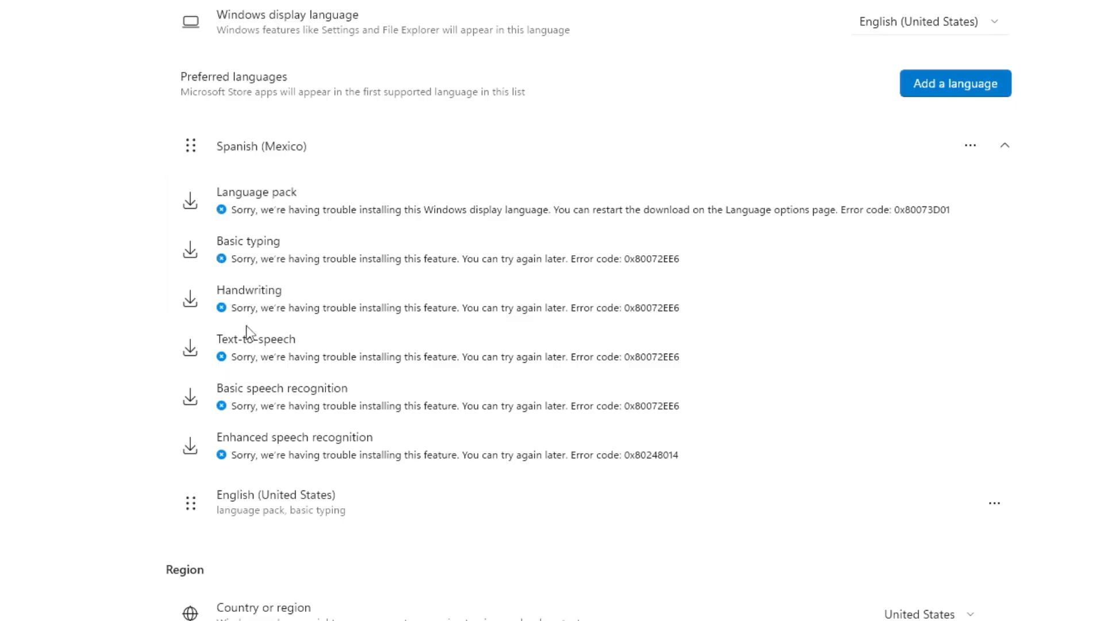
mouse_move(239, 356)
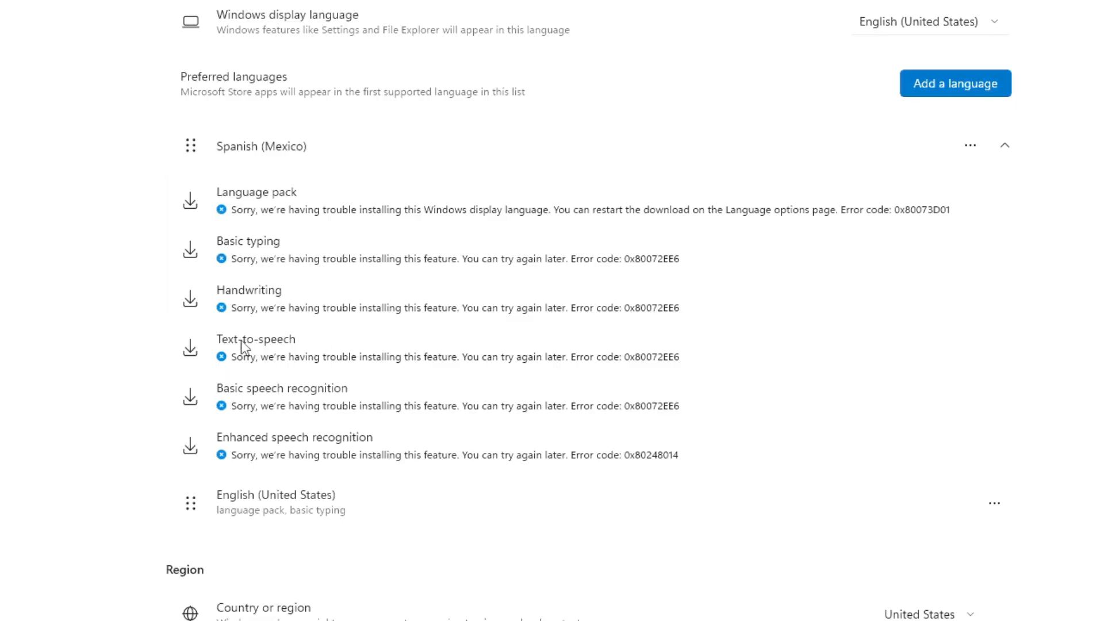
mouse_move(363, 452)
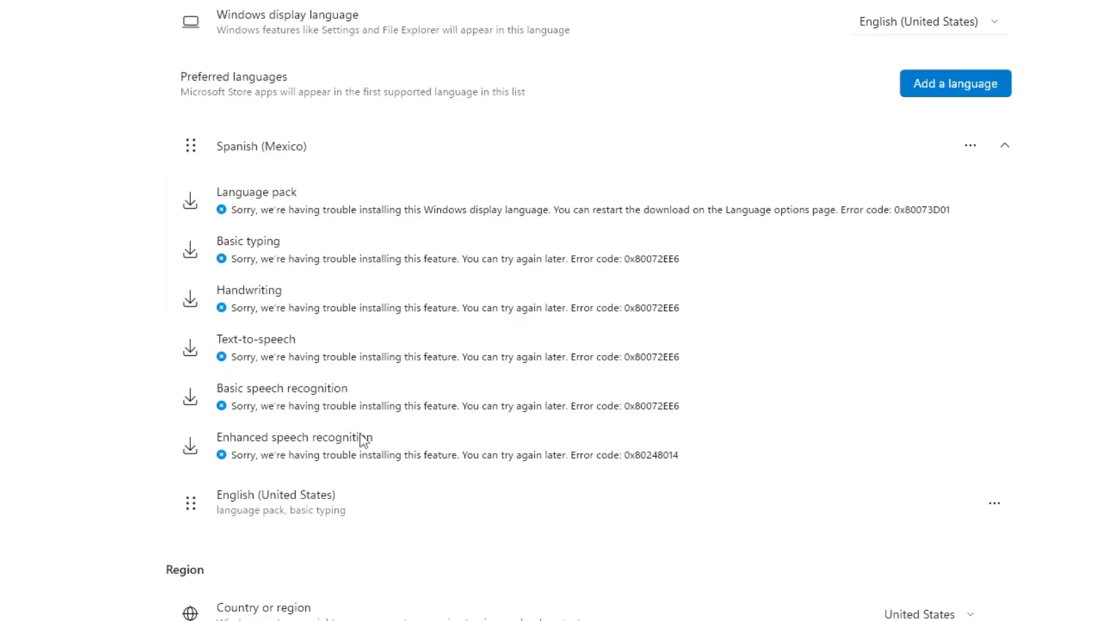
mouse_move(322, 464)
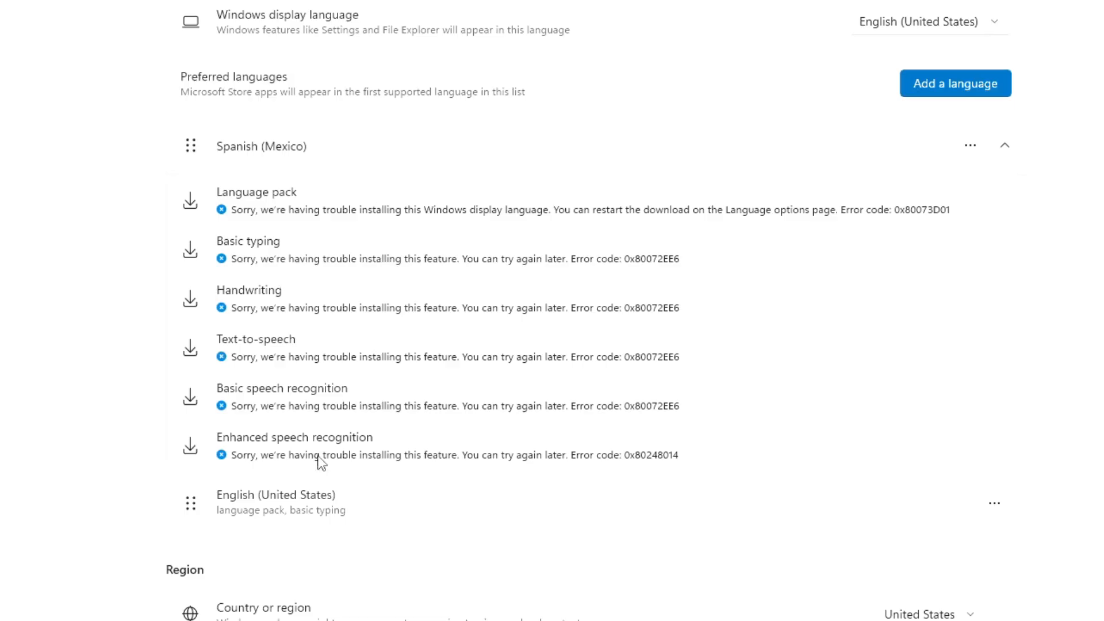
mouse_move(223, 354)
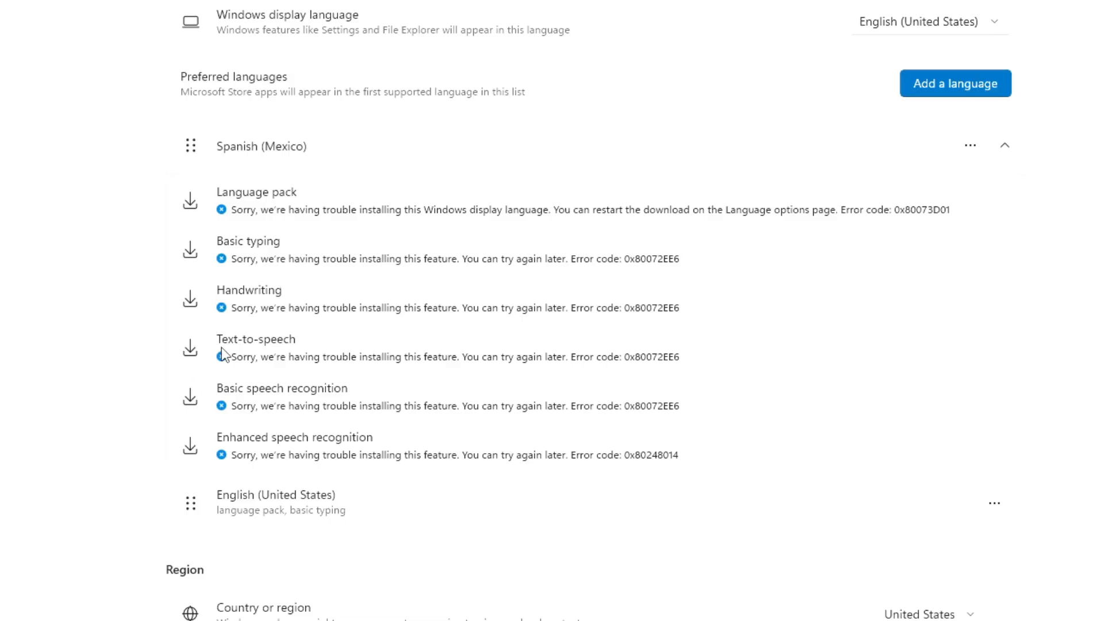
mouse_move(313, 393)
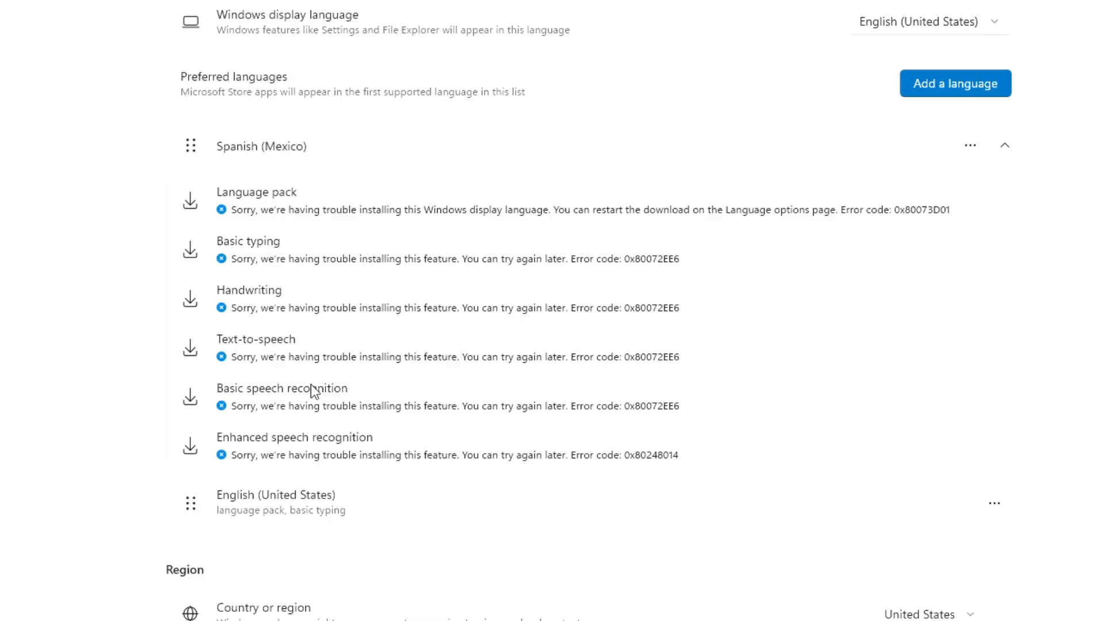
mouse_move(205, 343)
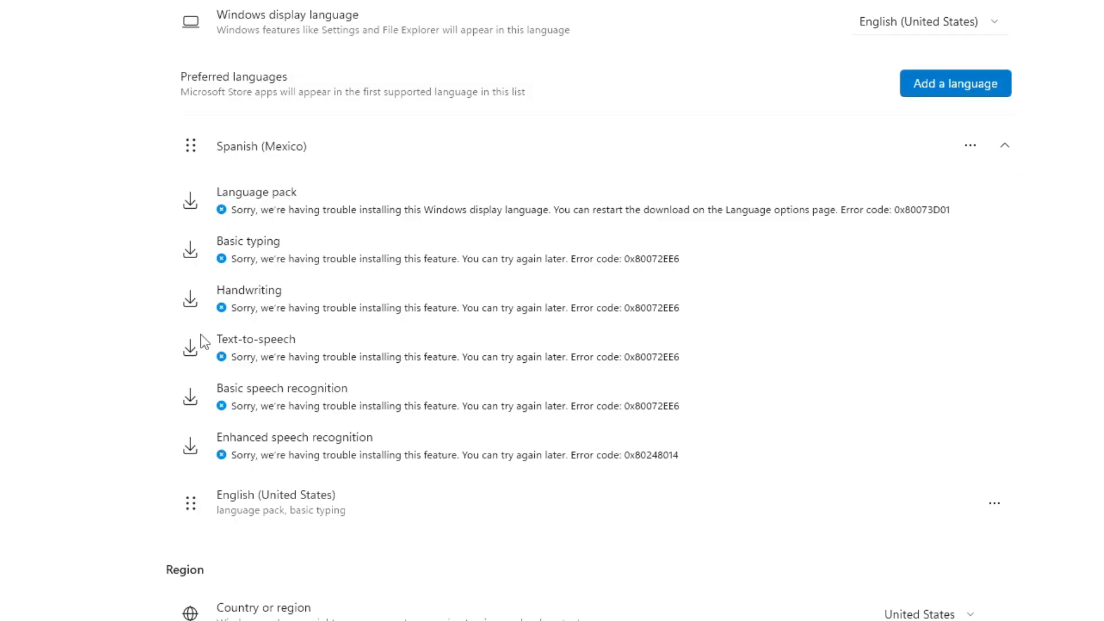
mouse_move(312, 245)
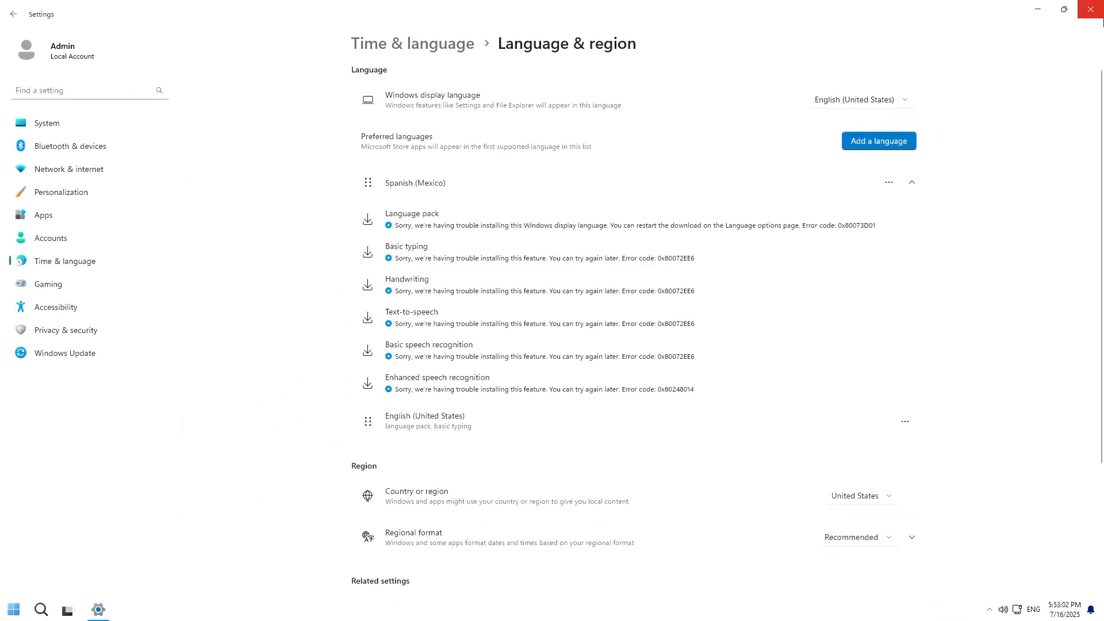
- Close the Language & region Settings window, leaving the Aria OS desktop empty
left_click(1092, 11)
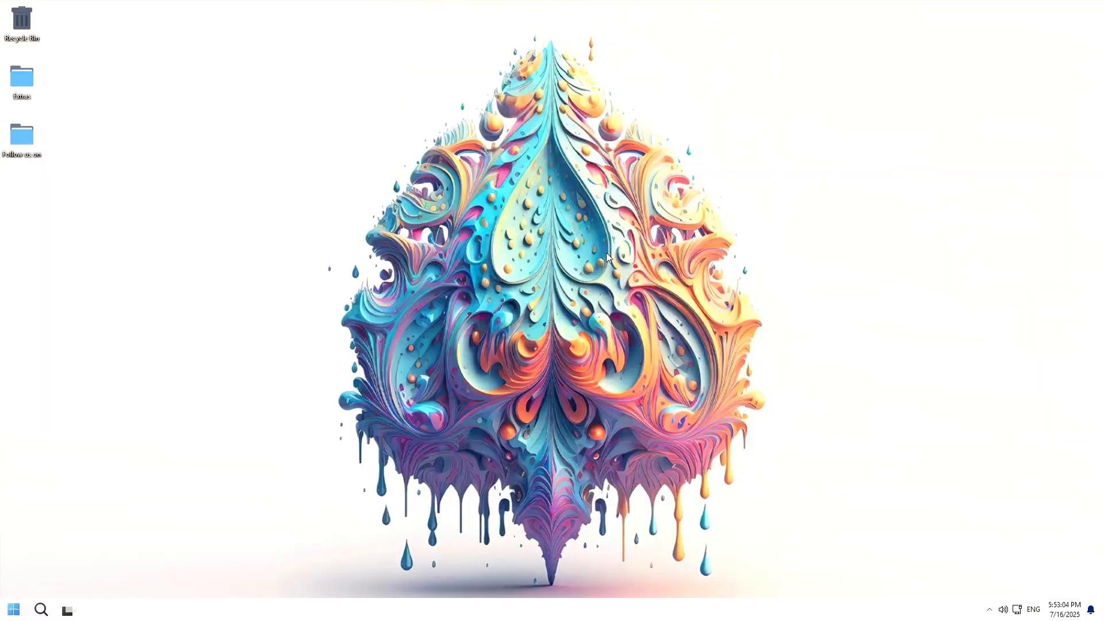
mouse_move(507, 257)
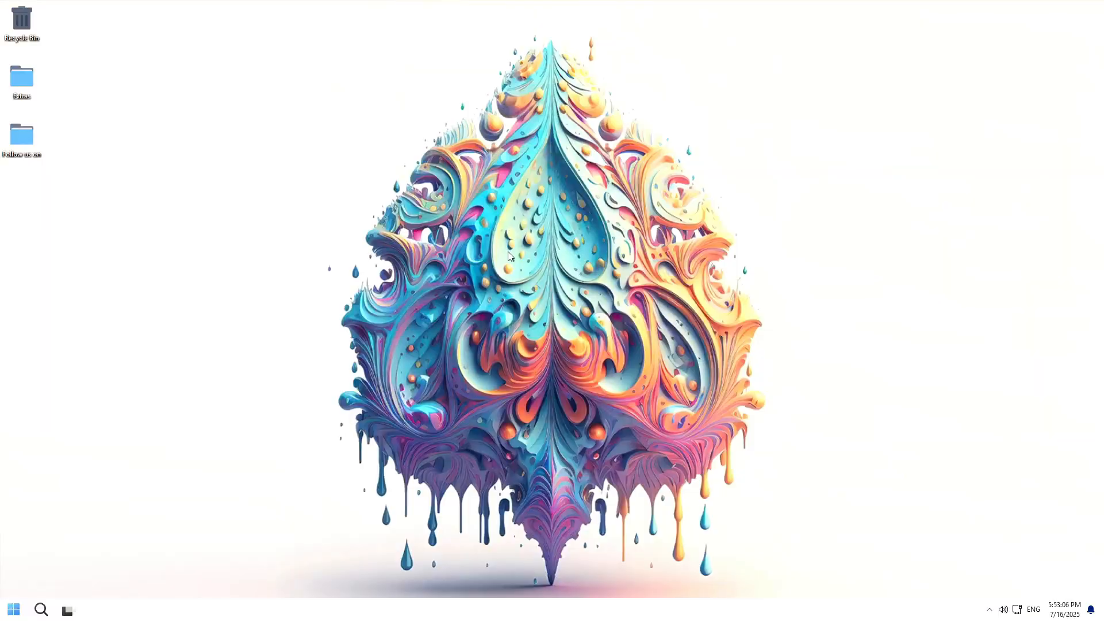
mouse_move(386, 259)
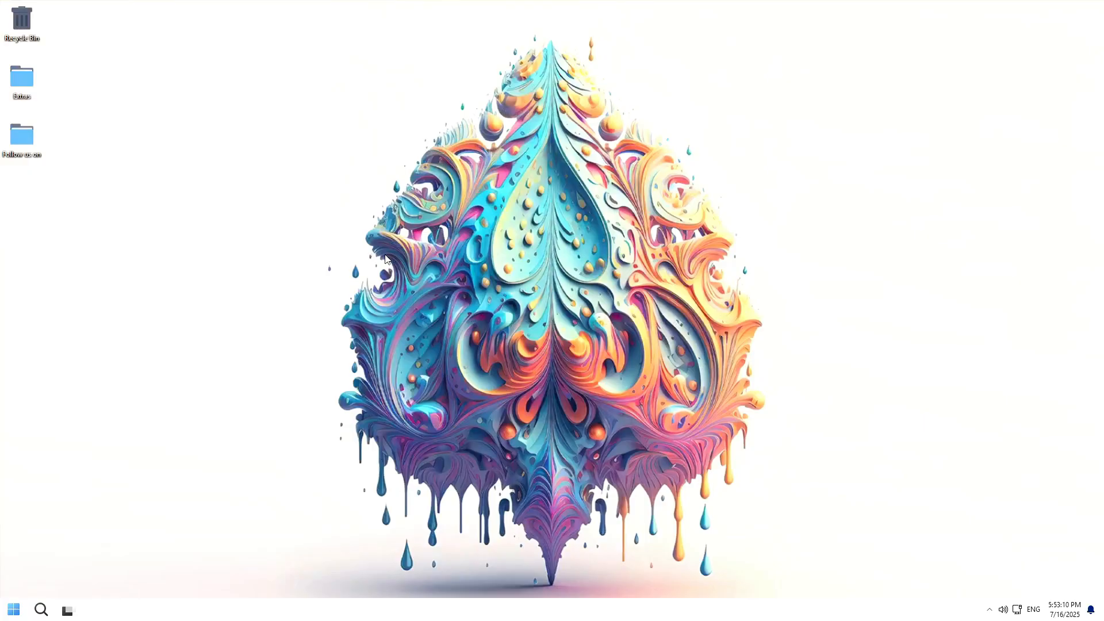
mouse_move(688, 256)
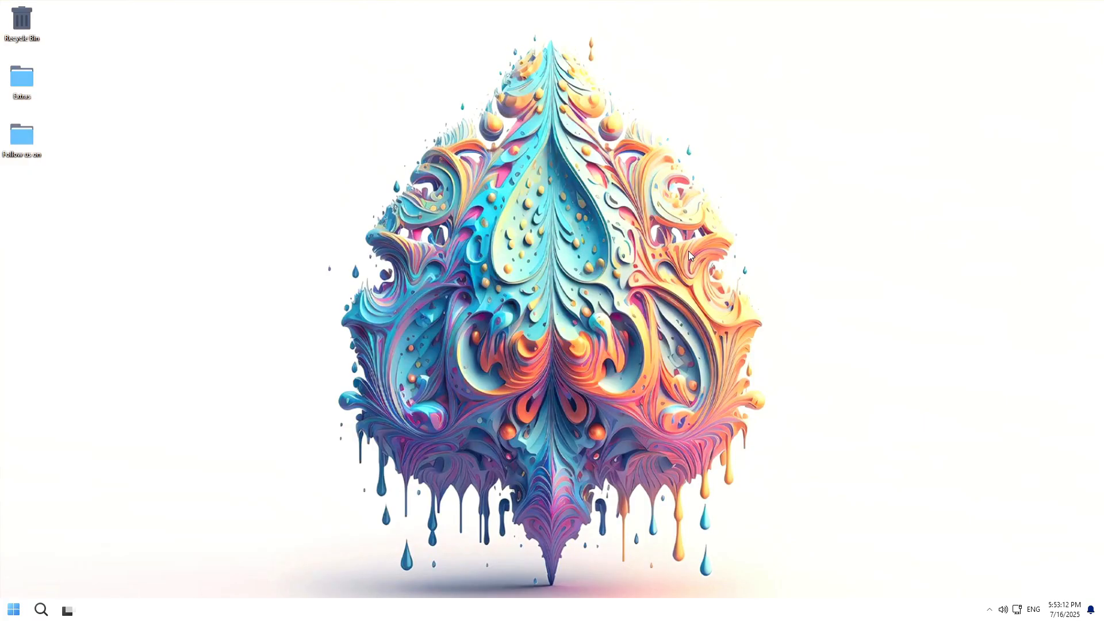